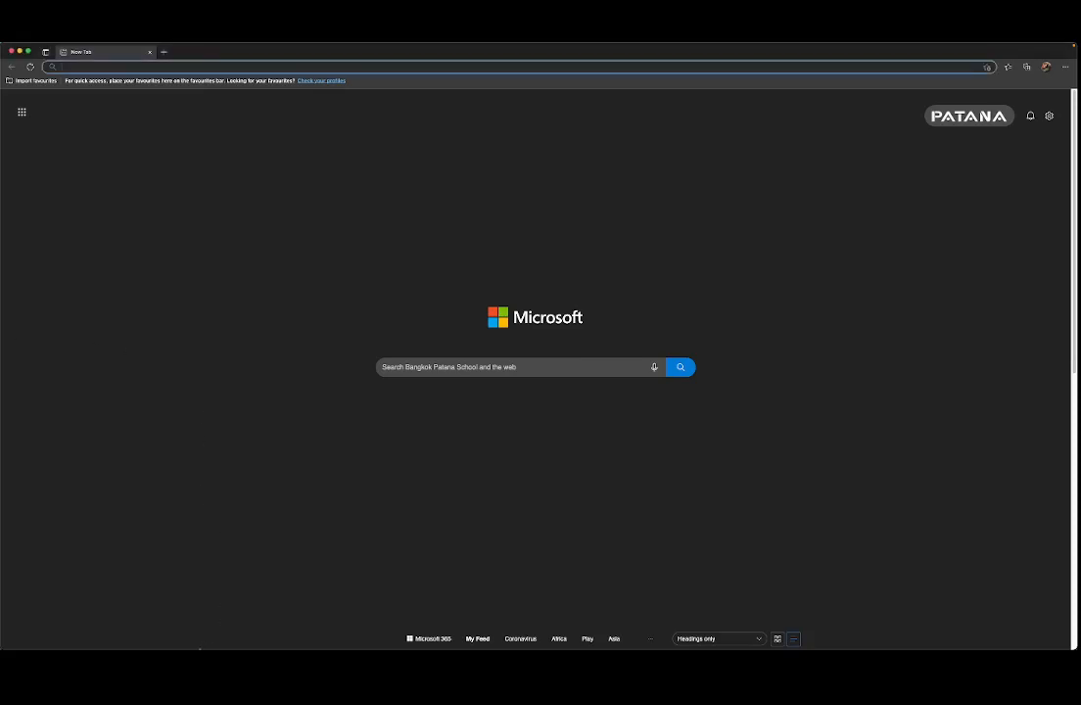
{"action": "mouse_move", "coordinate": [231, 638]}
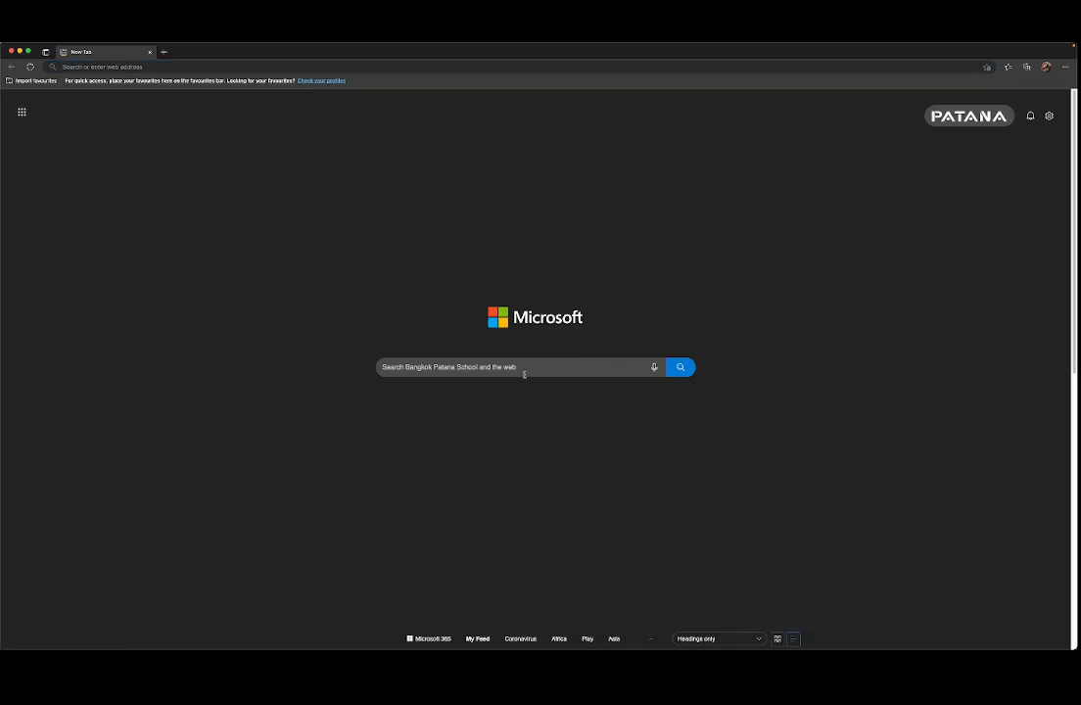
{"action": "mouse_move", "coordinate": [141, 121]}
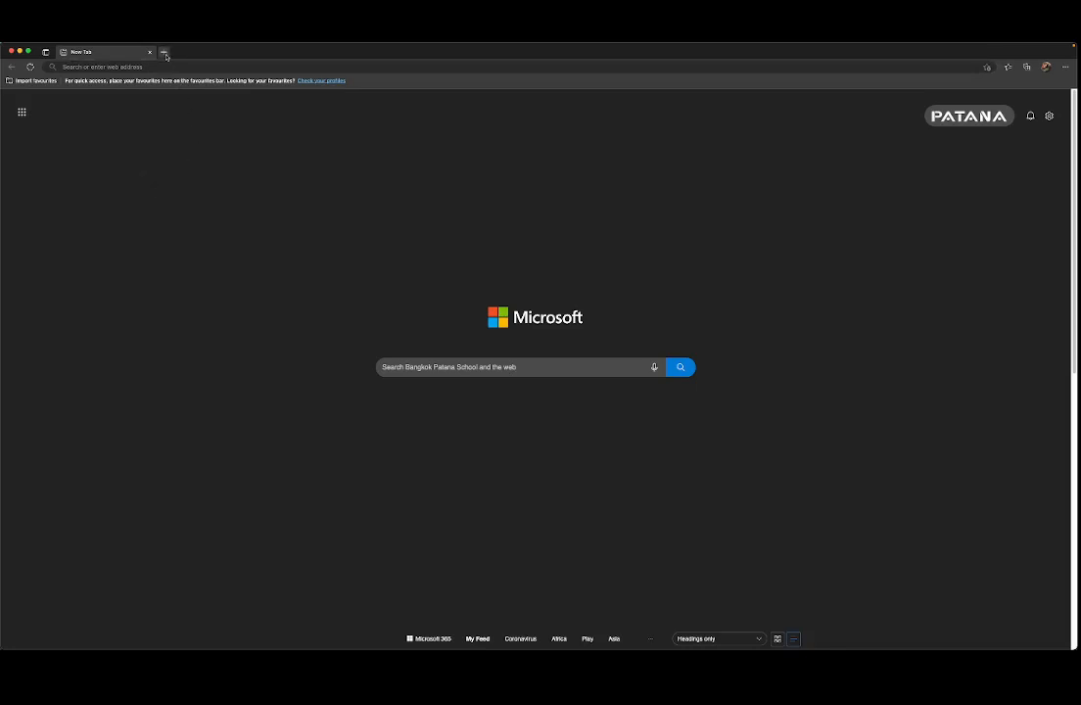
Open classroom.google.com in a new Chrome tab via the 'cla' address suggestion
{"action": "left_click", "coordinate": [166, 51]}
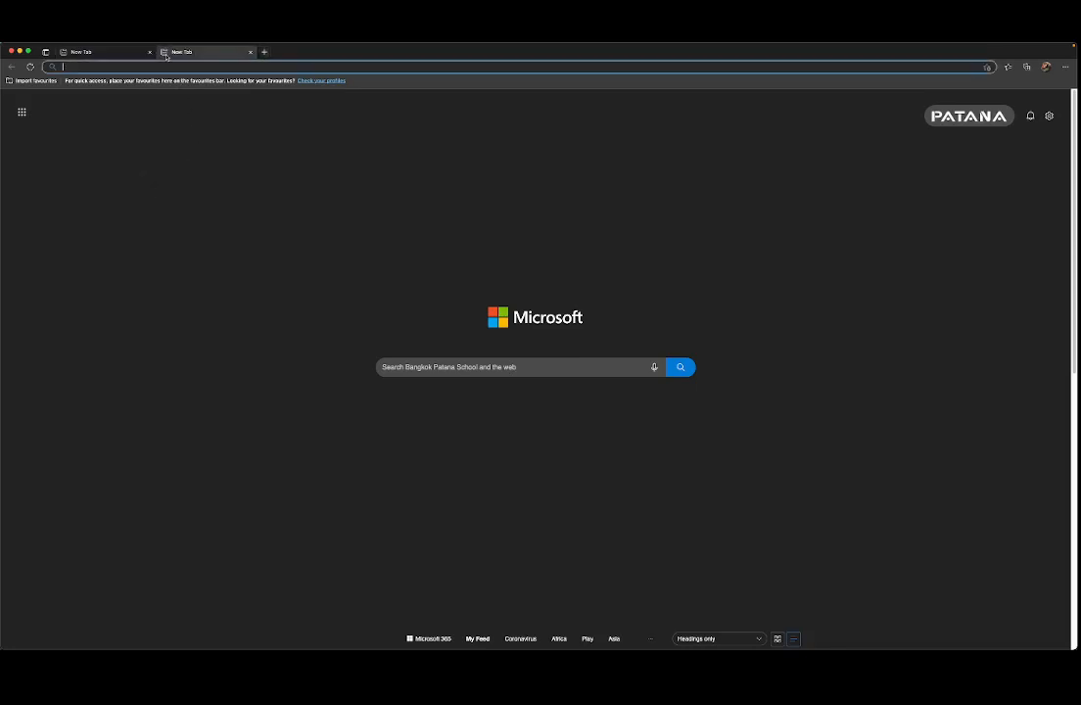
{"action": "left_click", "coordinate": [392, 67]}
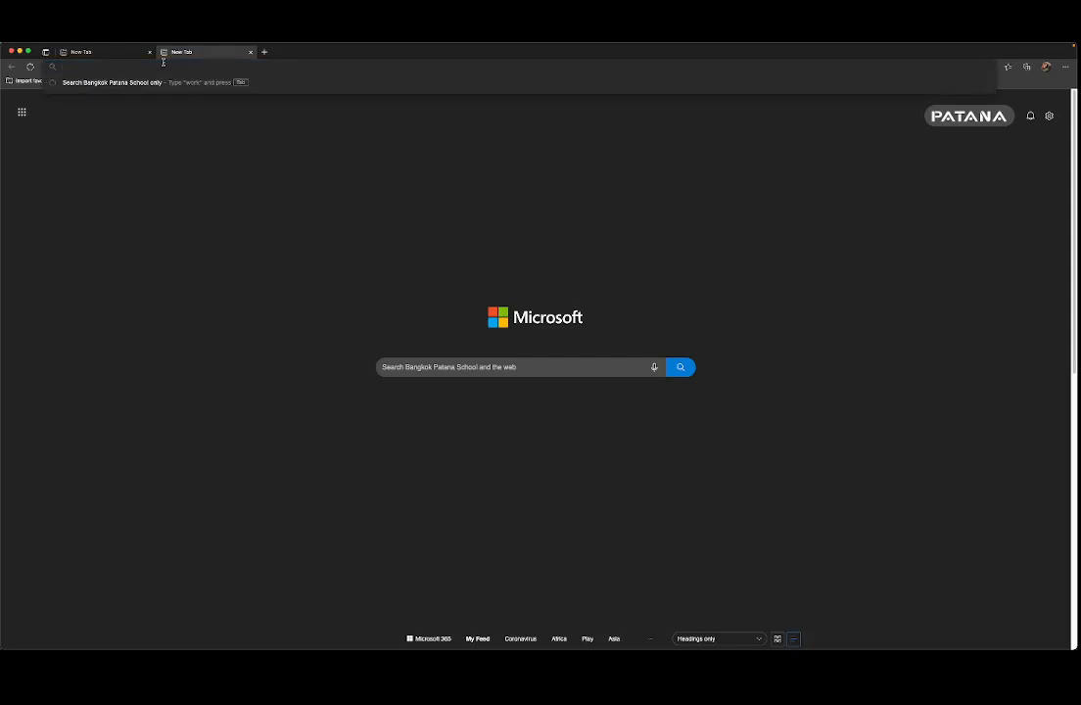
{"action": "type", "text": "cla"}
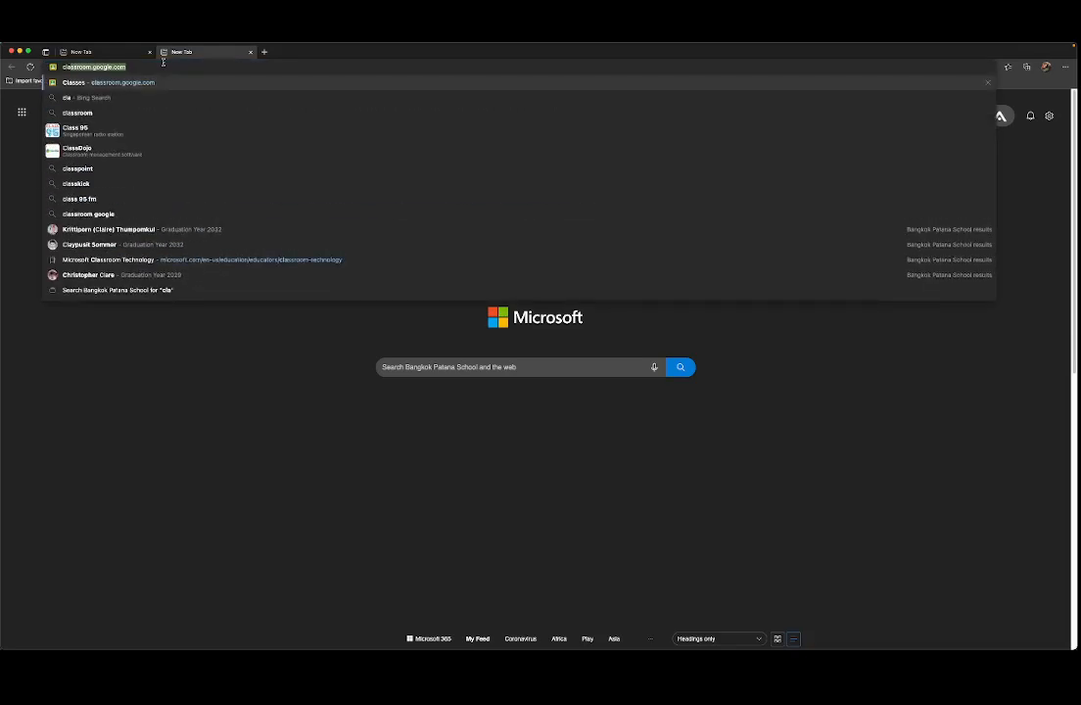
{"action": "mouse_move", "coordinate": [139, 72]}
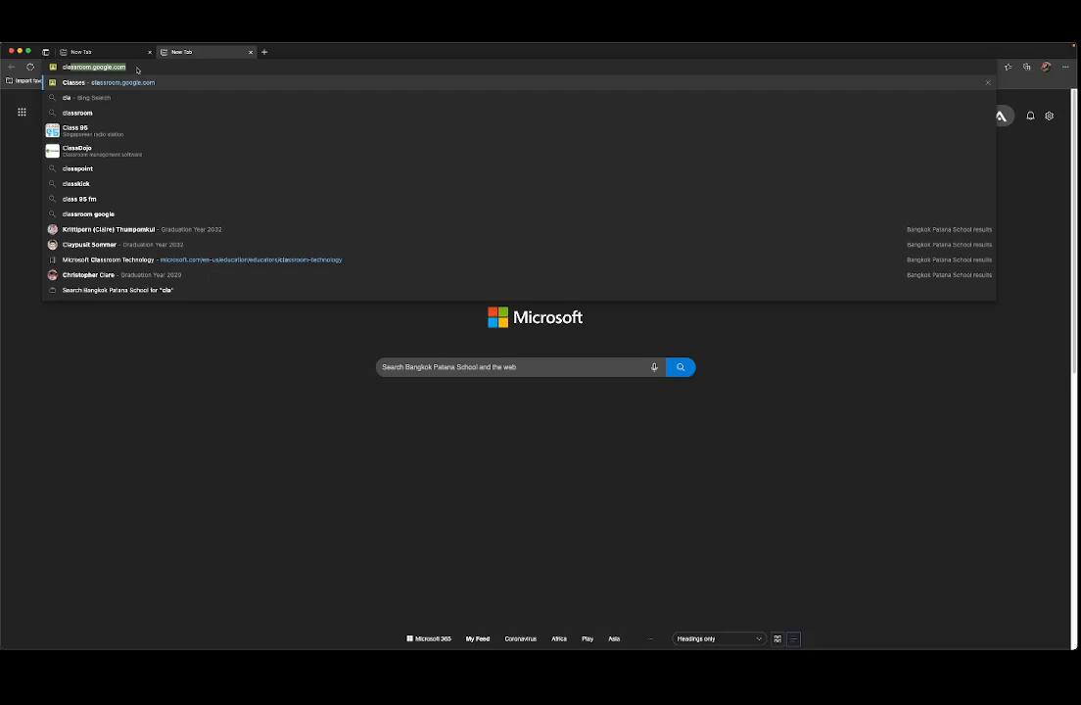
{"action": "mouse_move", "coordinate": [151, 70]}
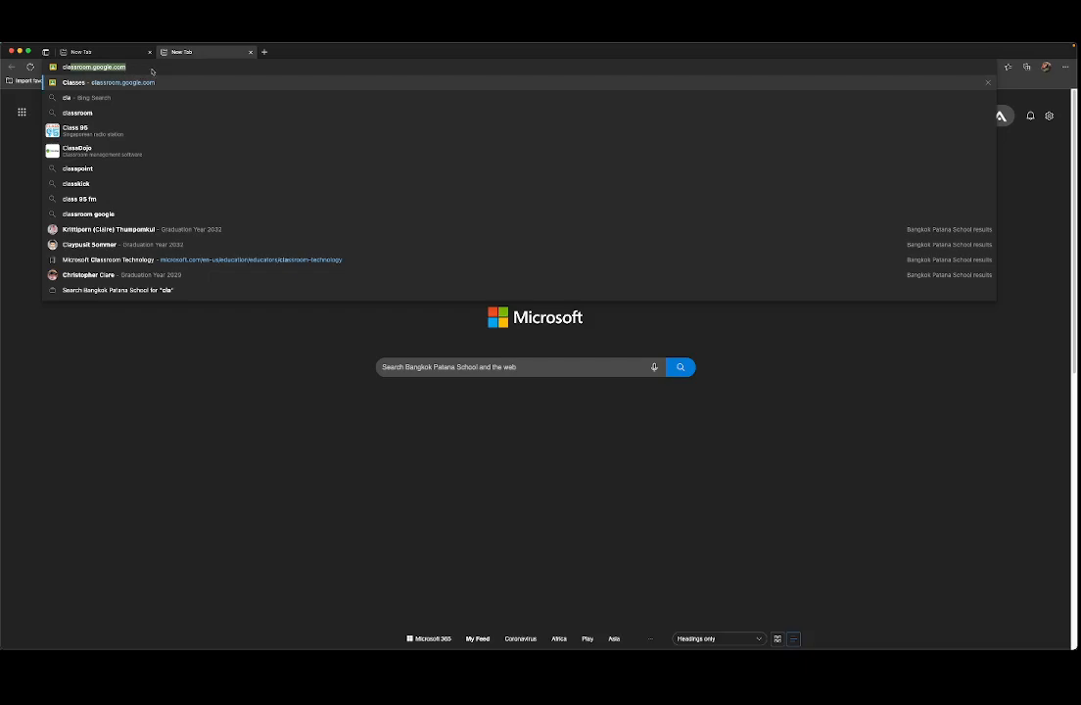
{"action": "left_click", "coordinate": [94, 67]}
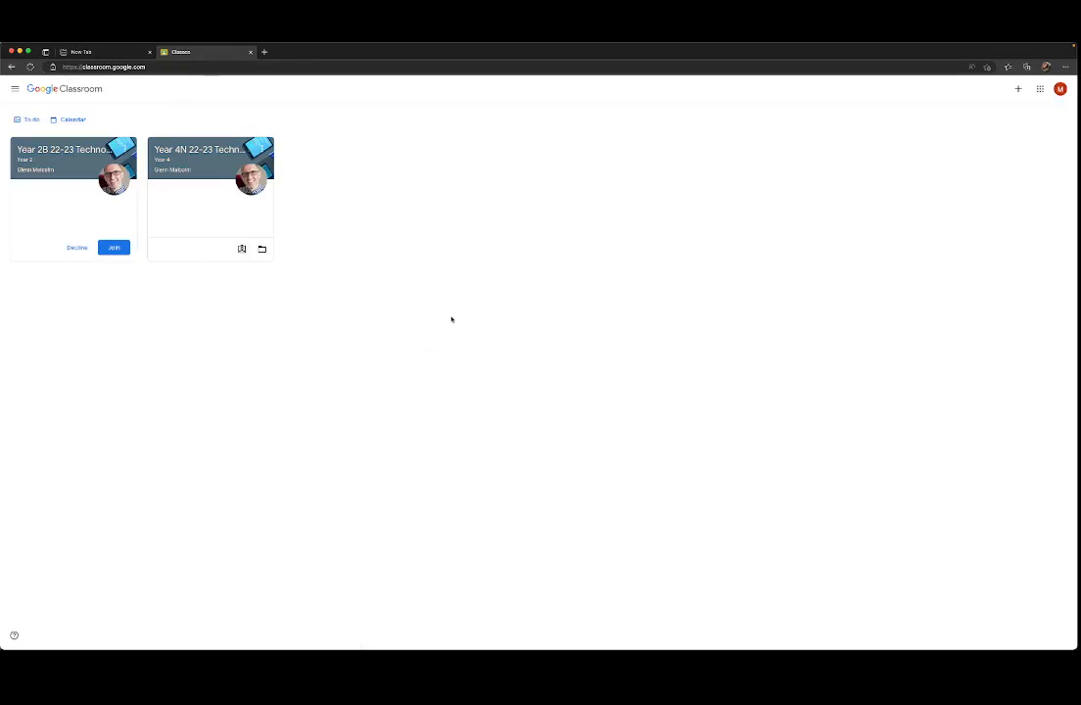
{"action": "mouse_move", "coordinate": [419, 327]}
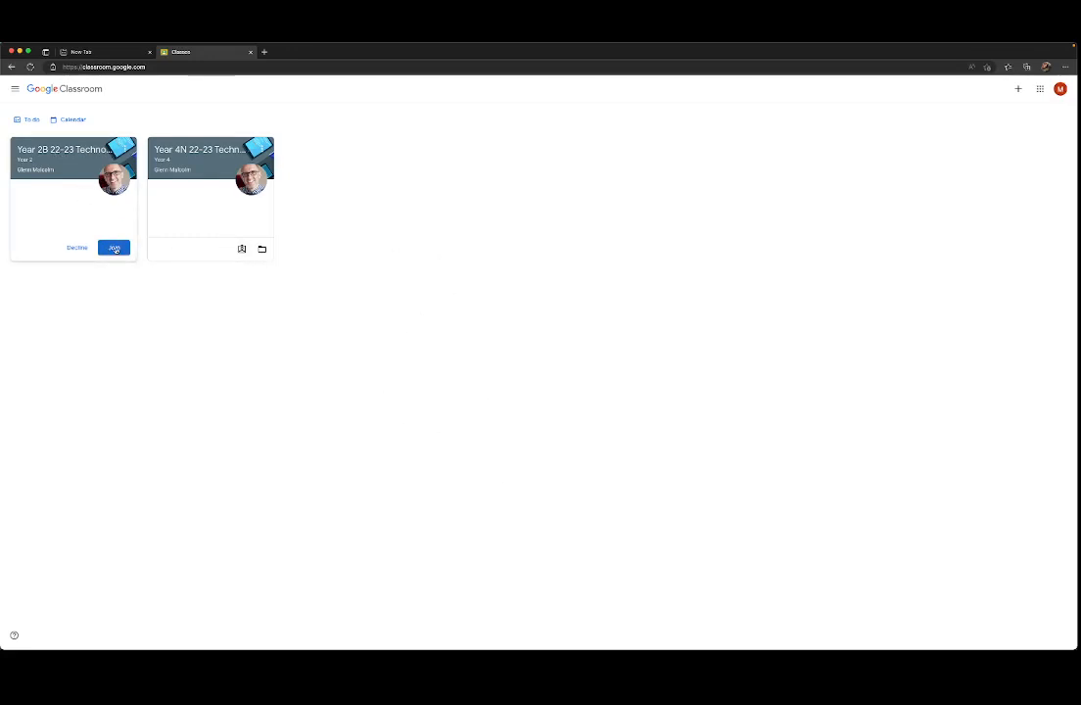
Join the Year 2B 22-23 Technology class and open its stream
{"action": "left_click", "coordinate": [113, 247]}
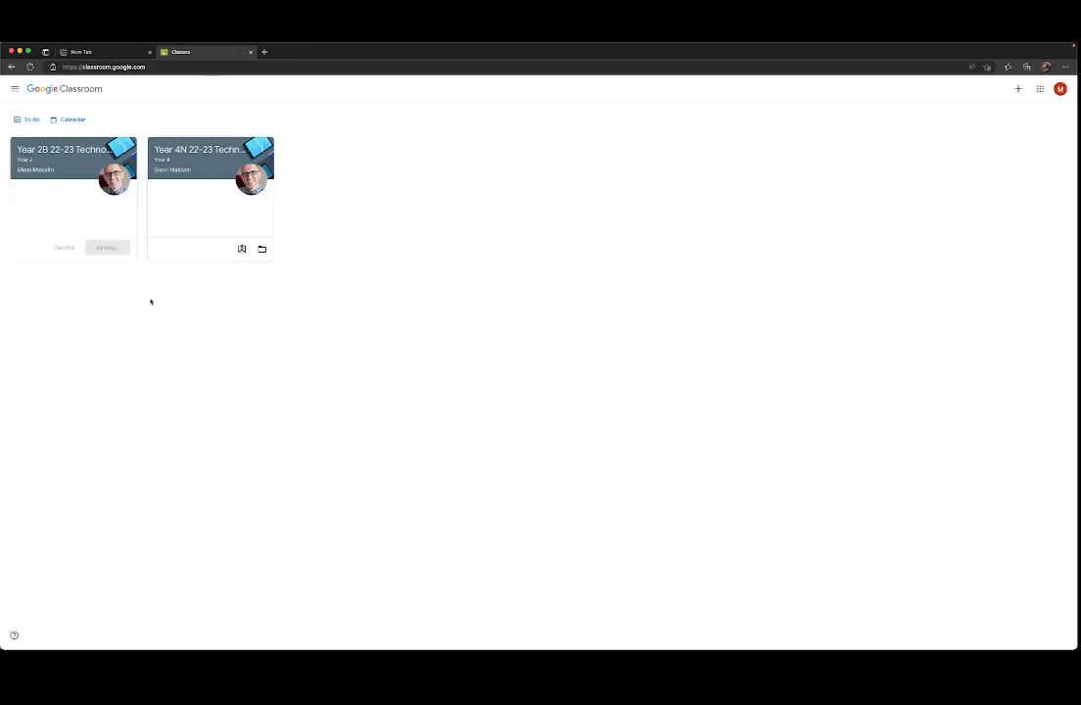
{"action": "left_click", "coordinate": [63, 149]}
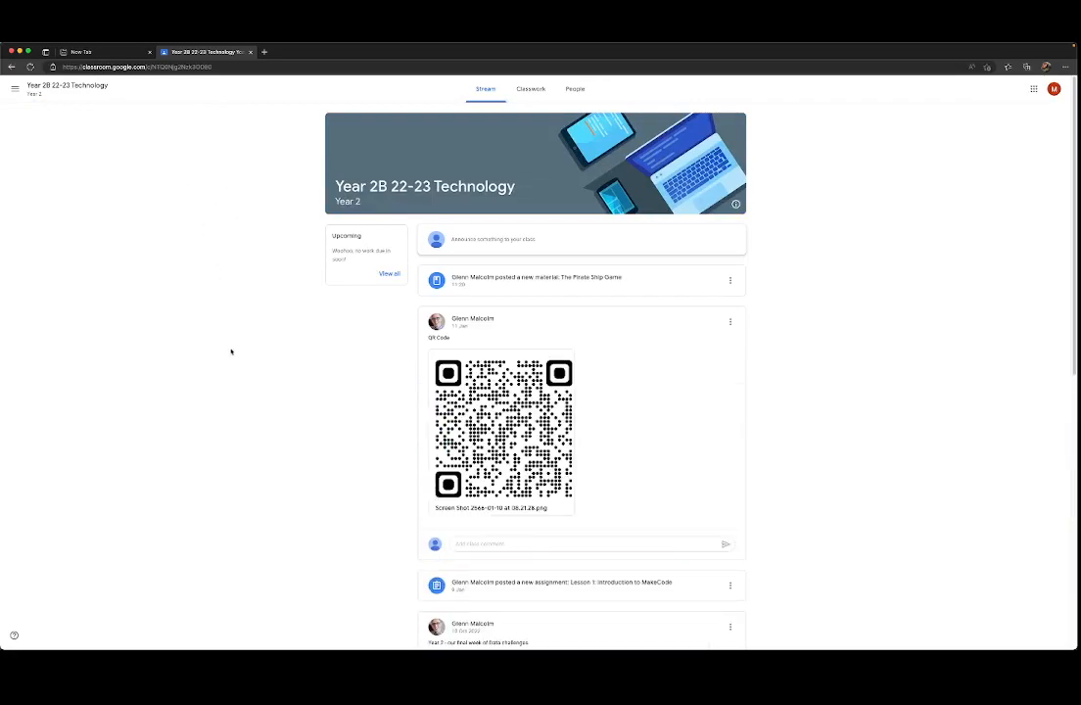
{"action": "mouse_move", "coordinate": [177, 137]}
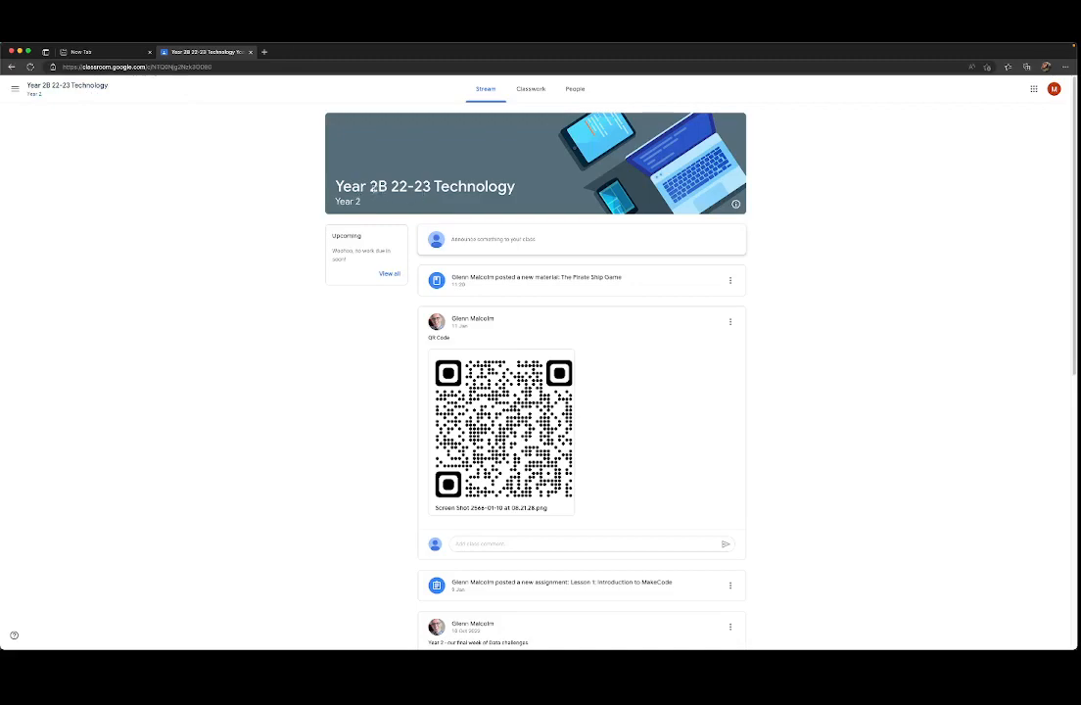
Open The Pirate Ship Game material posted in the class stream
{"action": "double_click", "coordinate": [376, 186]}
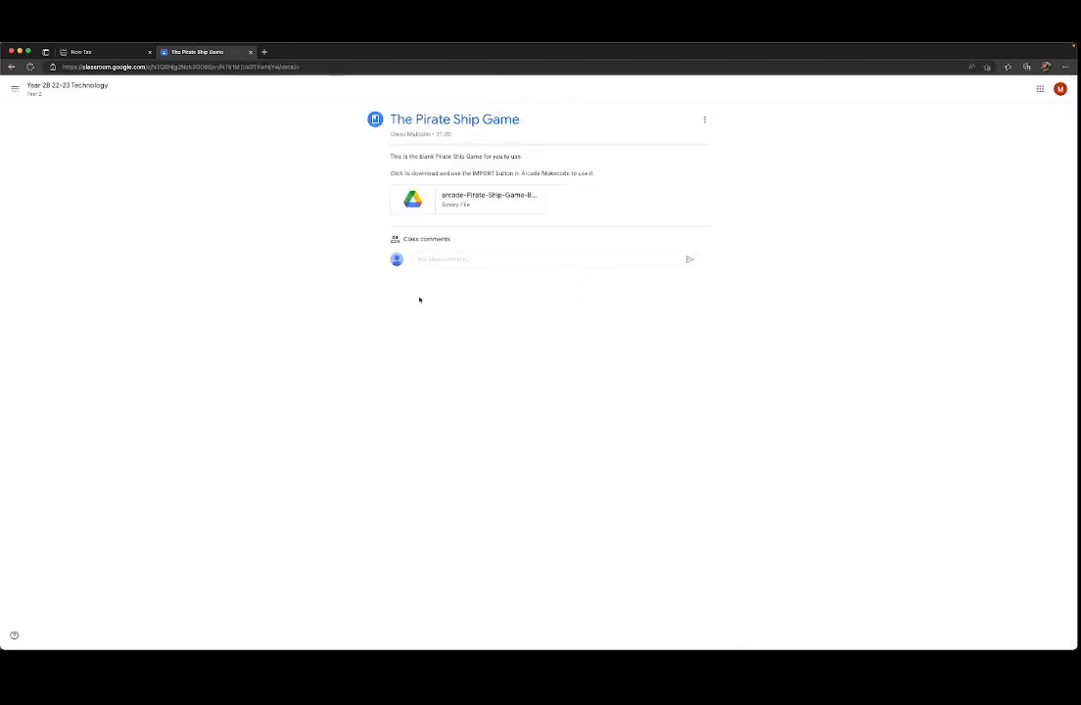
{"action": "mouse_move", "coordinate": [489, 198]}
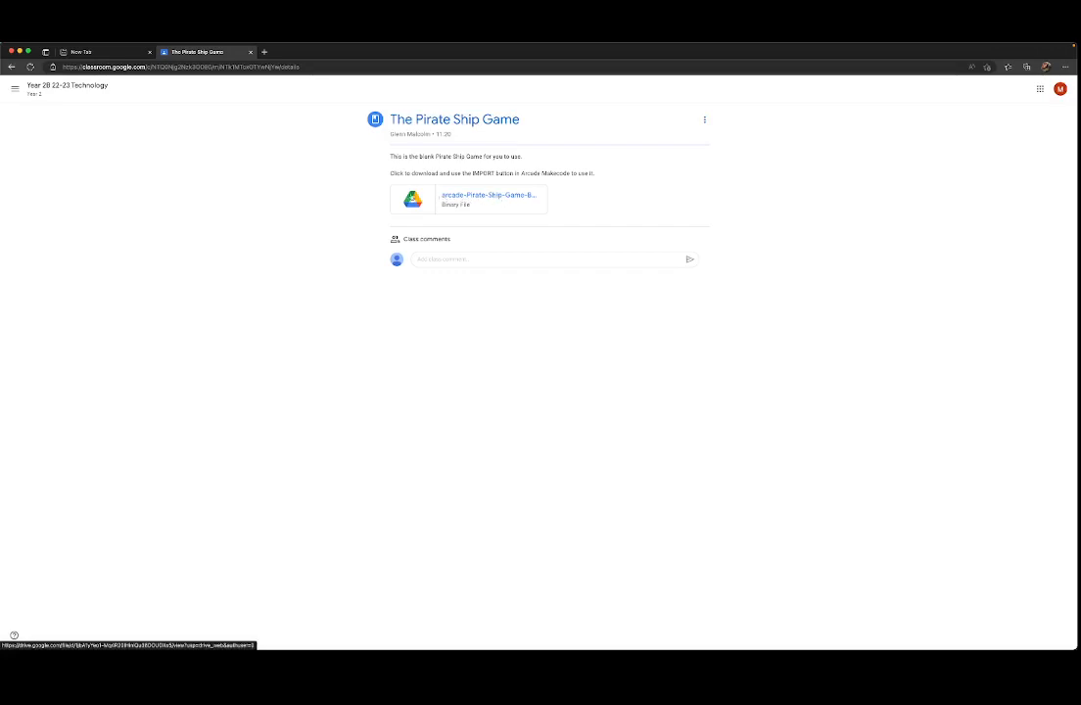
{"action": "mouse_move", "coordinate": [247, 265]}
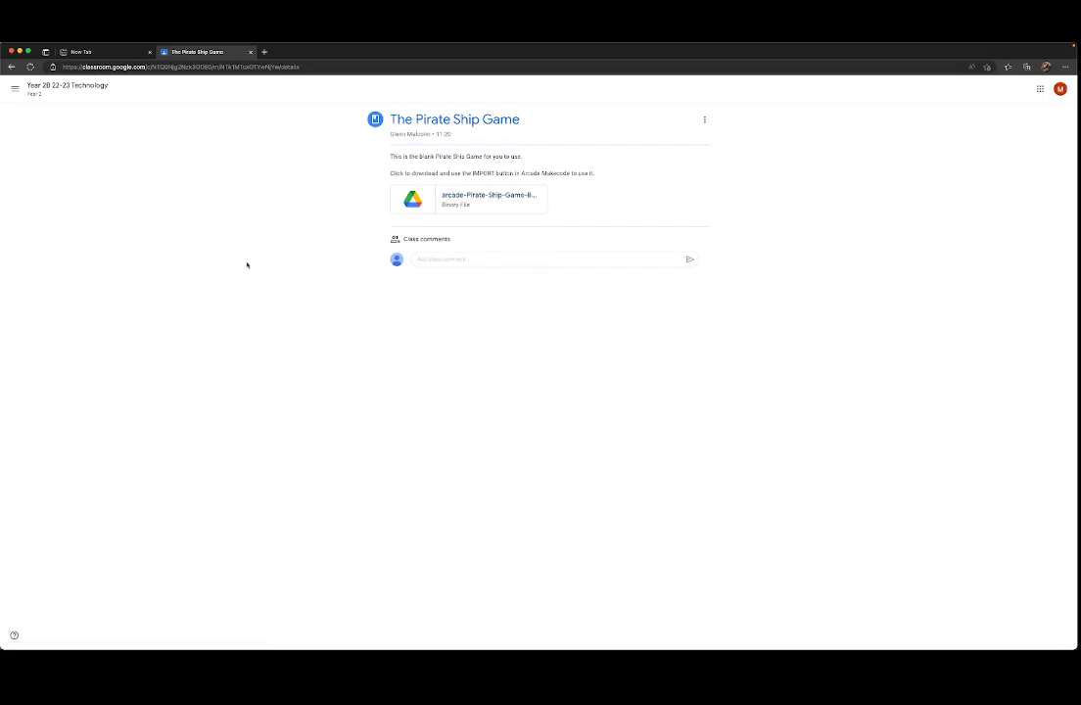
{"action": "mouse_move", "coordinate": [486, 196]}
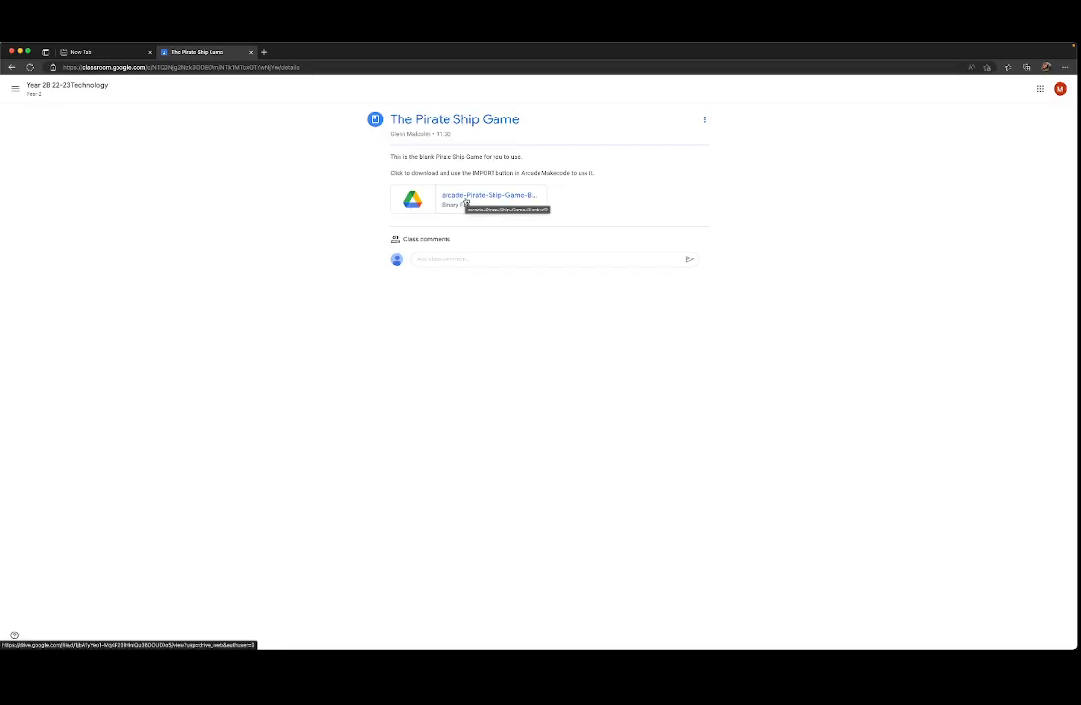
Open the attached arcade Pirate Ship Game file in Google Drive
{"action": "left_click", "coordinate": [490, 196]}
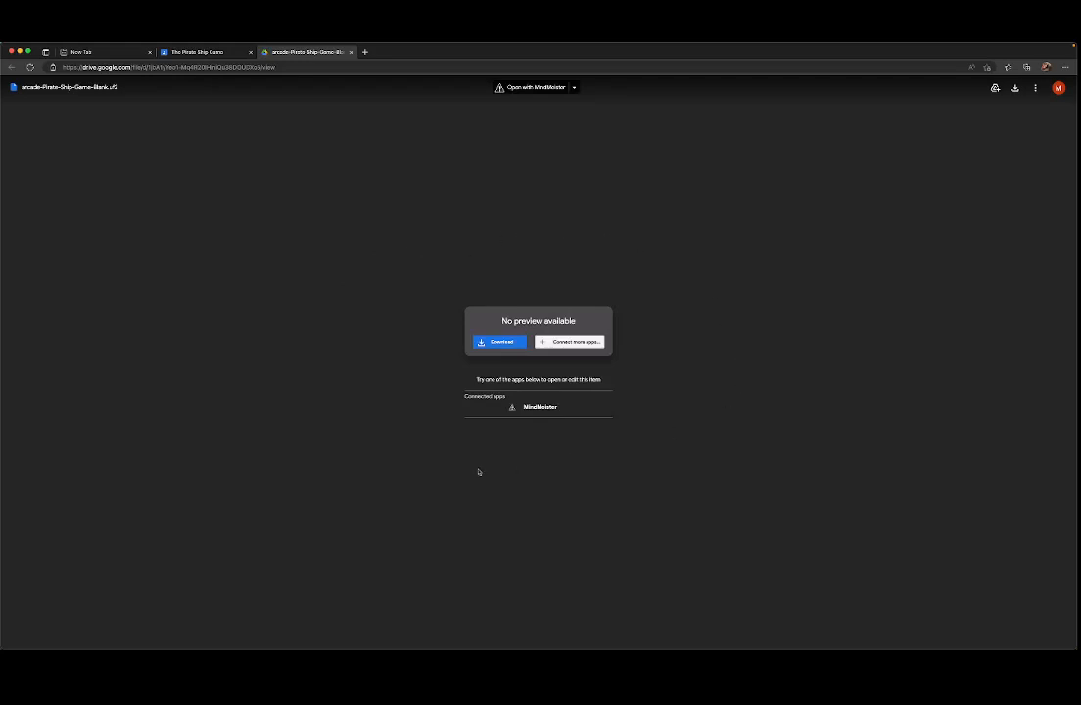
{"action": "mouse_move", "coordinate": [660, 209]}
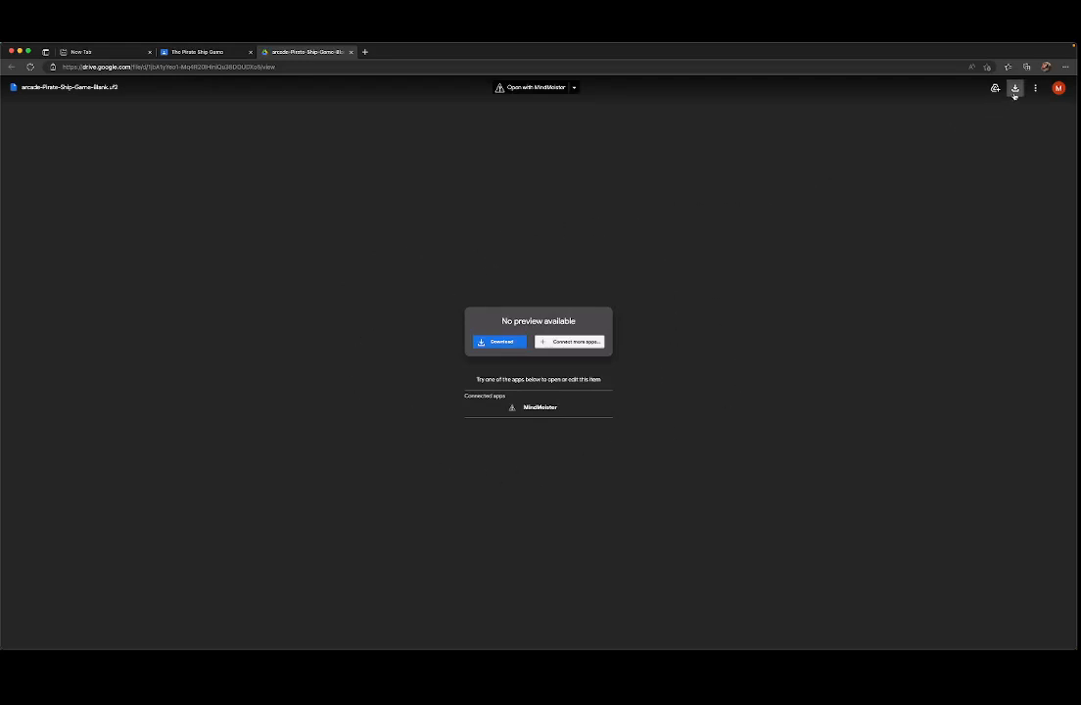
{"action": "mouse_move", "coordinate": [1010, 149]}
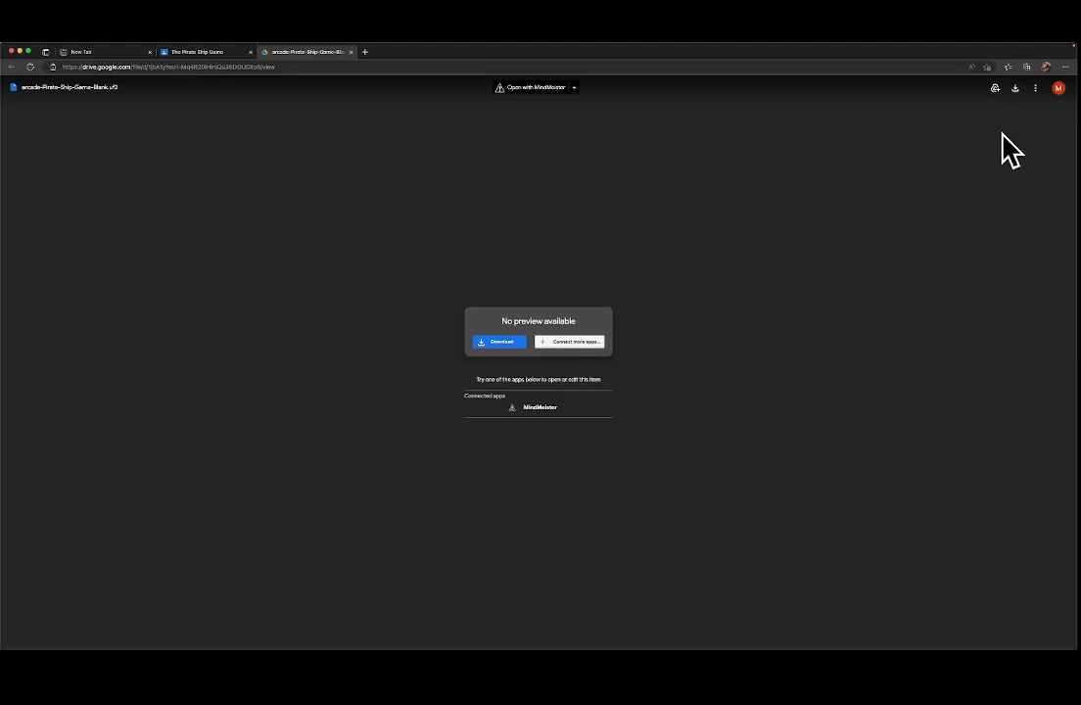
{"action": "mouse_move", "coordinate": [1015, 106]}
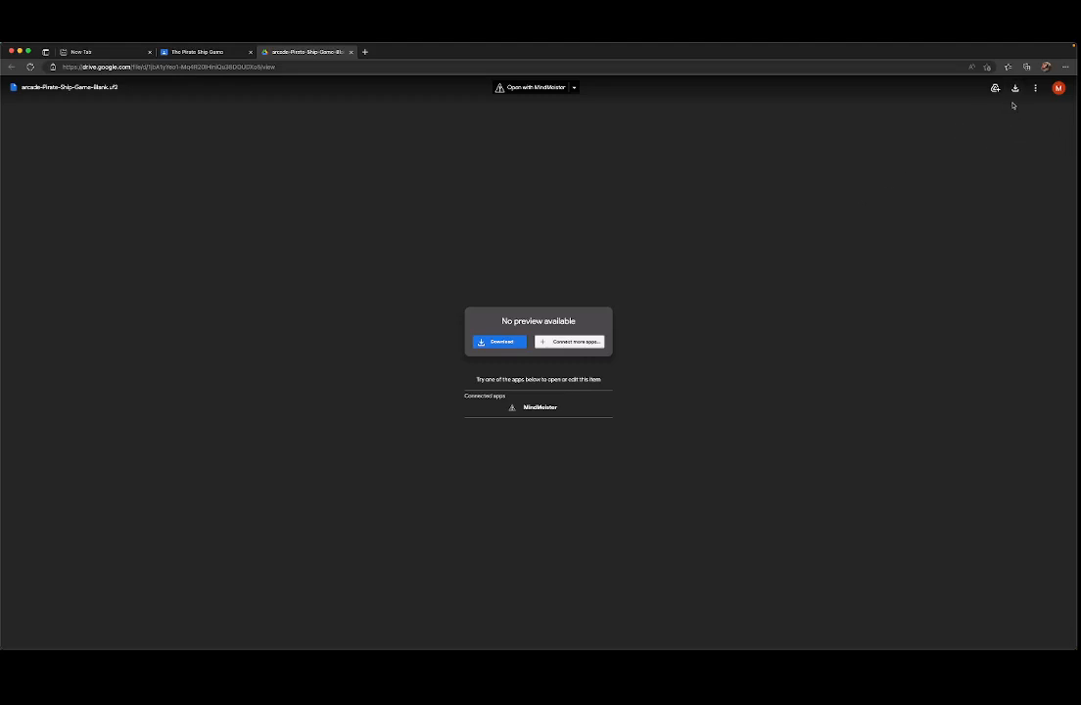
{"action": "mouse_move", "coordinate": [1053, 102]}
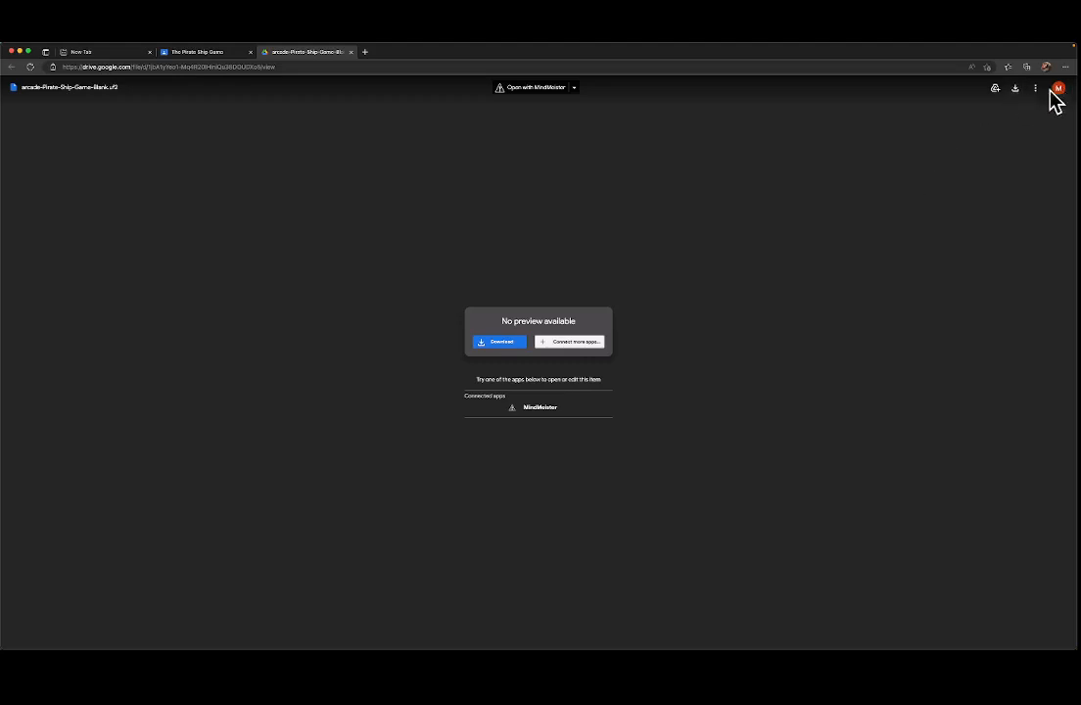
{"action": "mouse_move", "coordinate": [1014, 88]}
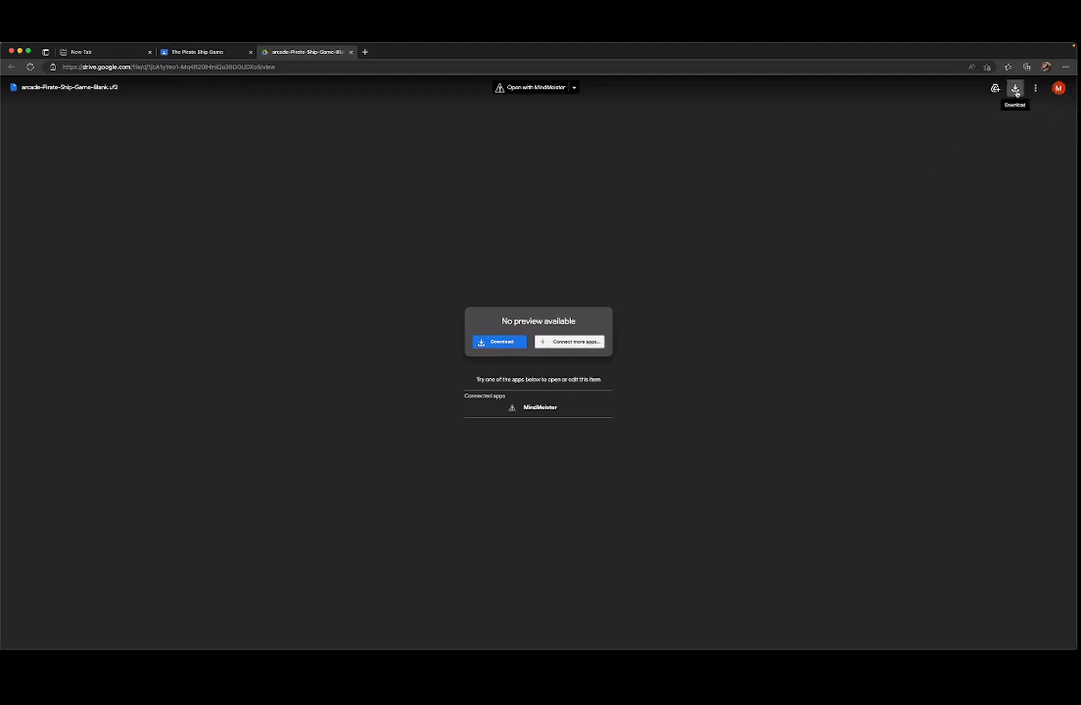
Download arcade-Pirate-Ship-Game-Blank.uf2 from Google Drive to the computer
{"action": "left_click", "coordinate": [497, 341]}
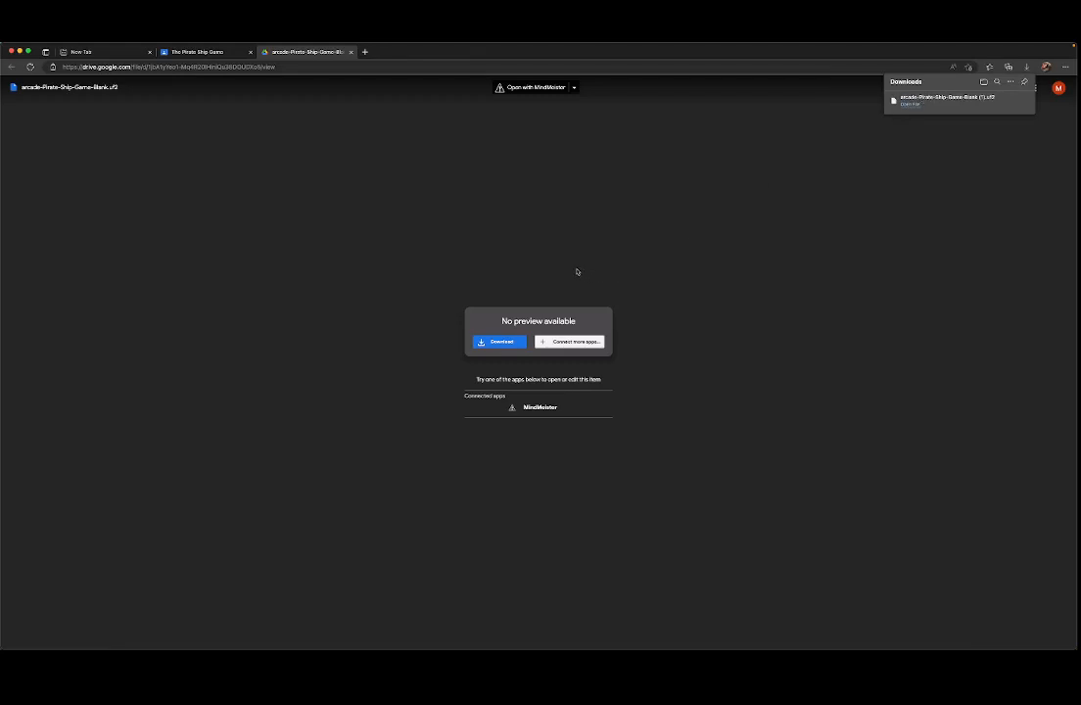
{"action": "mouse_move", "coordinate": [106, 639]}
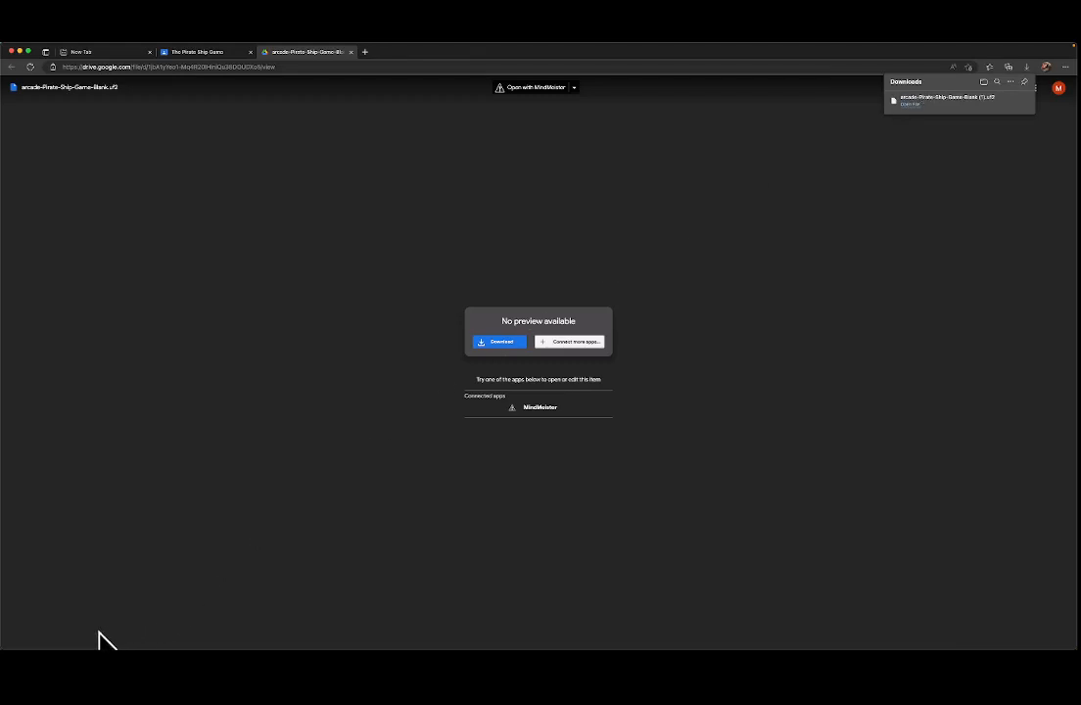
{"action": "mouse_move", "coordinate": [180, 617]}
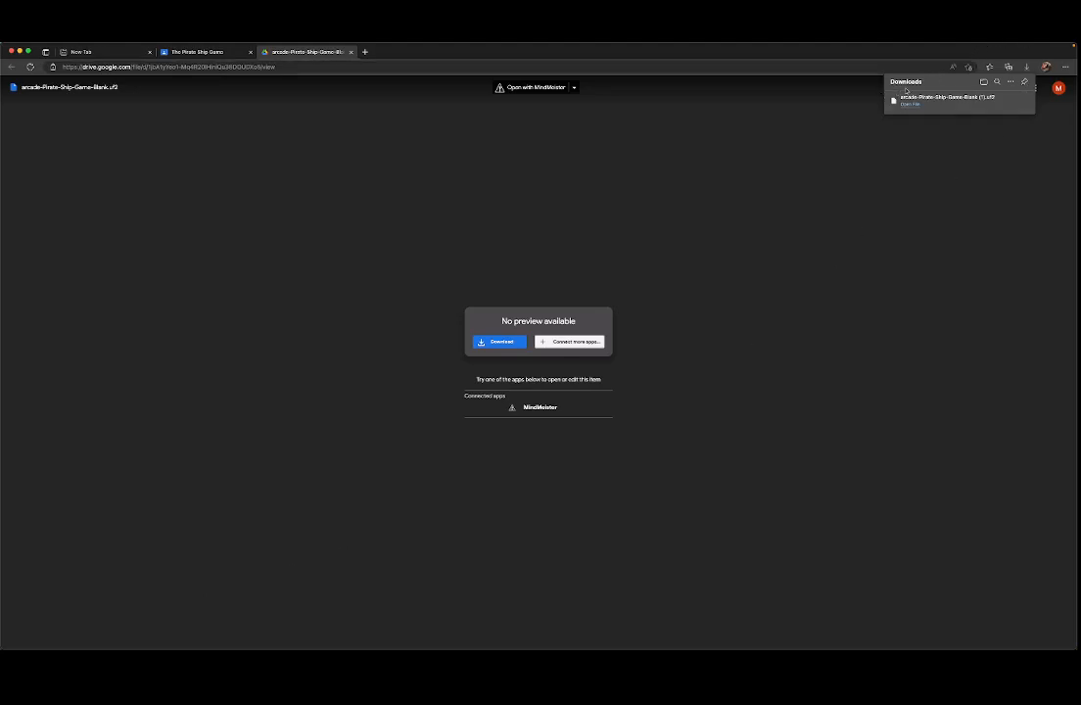
{"action": "mouse_move", "coordinate": [106, 611]}
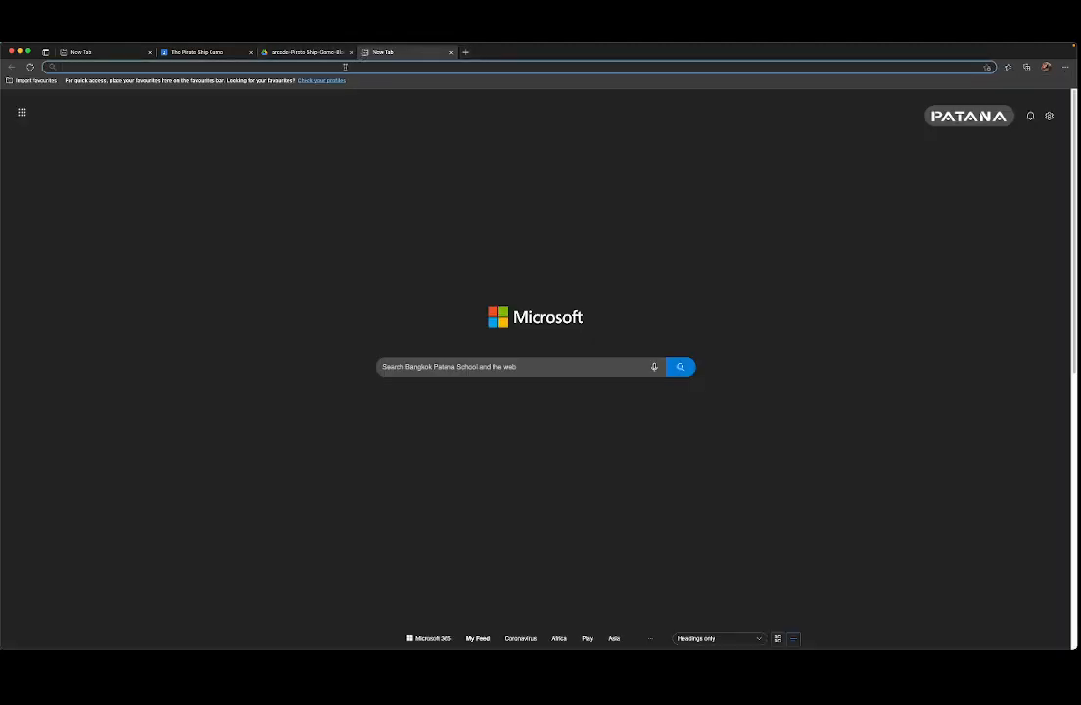
Search for 'arcade' from the address bar of a new tab
{"action": "type", "text": "arcade.makecode.com"}
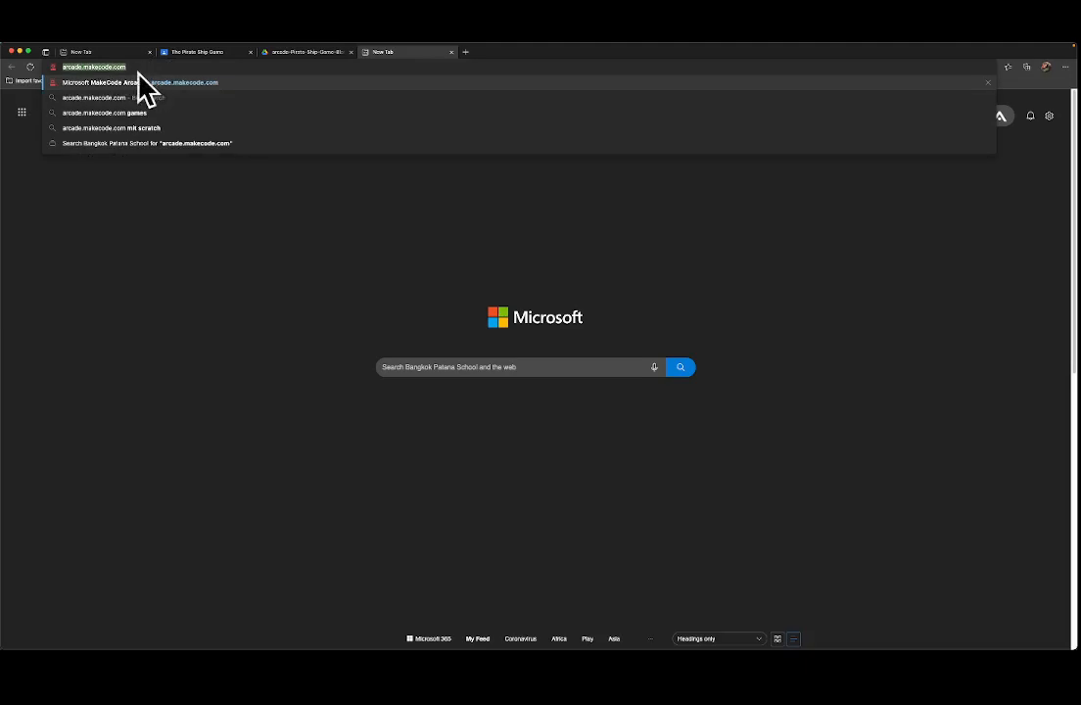
{"action": "mouse_move", "coordinate": [80, 96]}
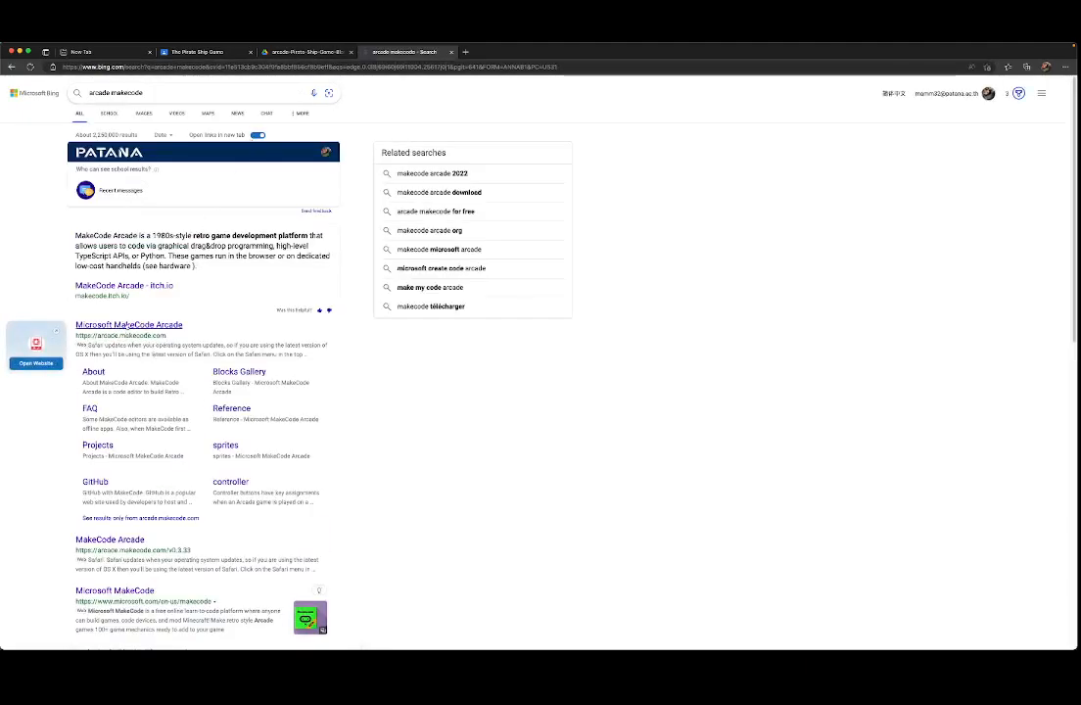
{"action": "mouse_move", "coordinate": [215, 331]}
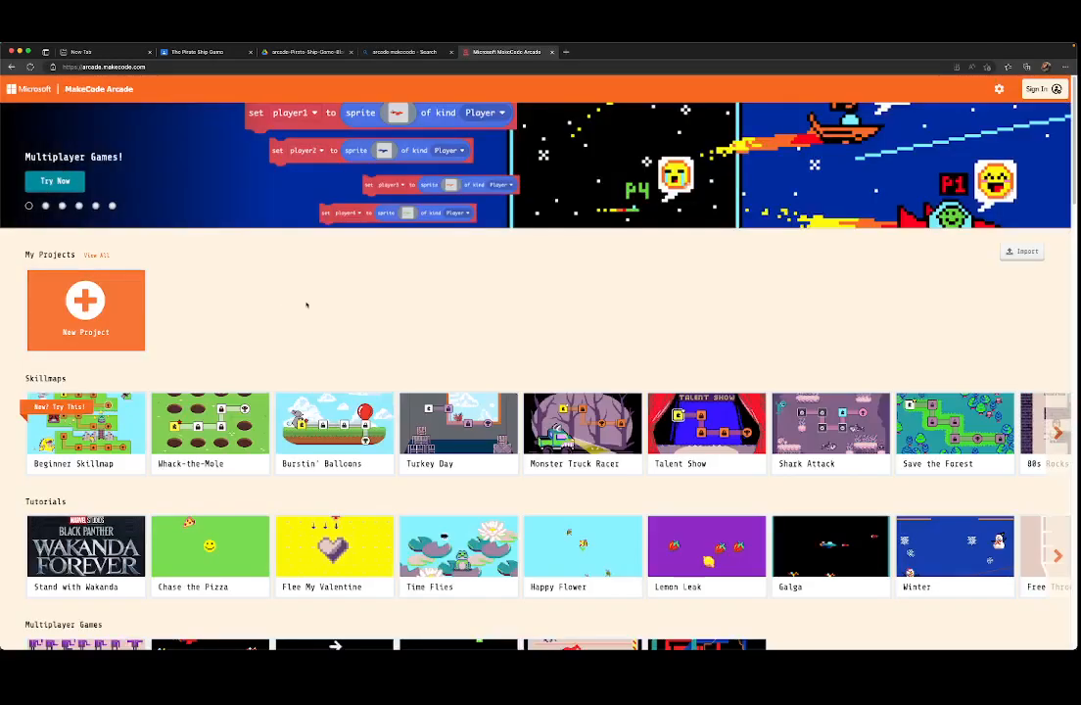
{"action": "mouse_move", "coordinate": [297, 325]}
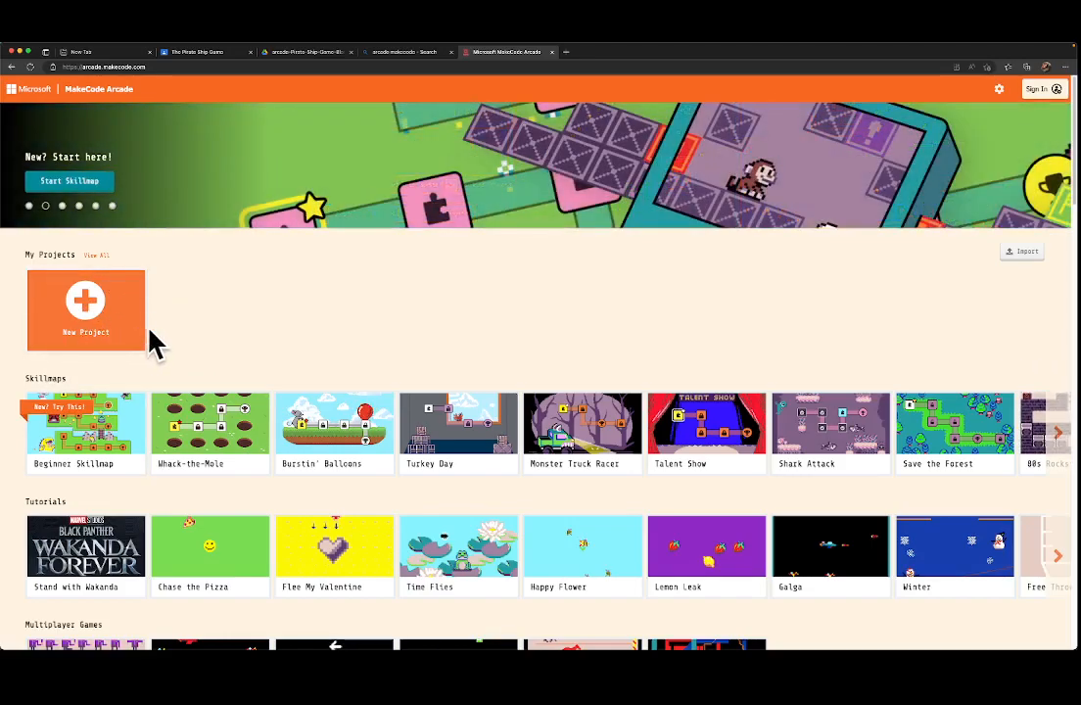
{"action": "mouse_move", "coordinate": [793, 306]}
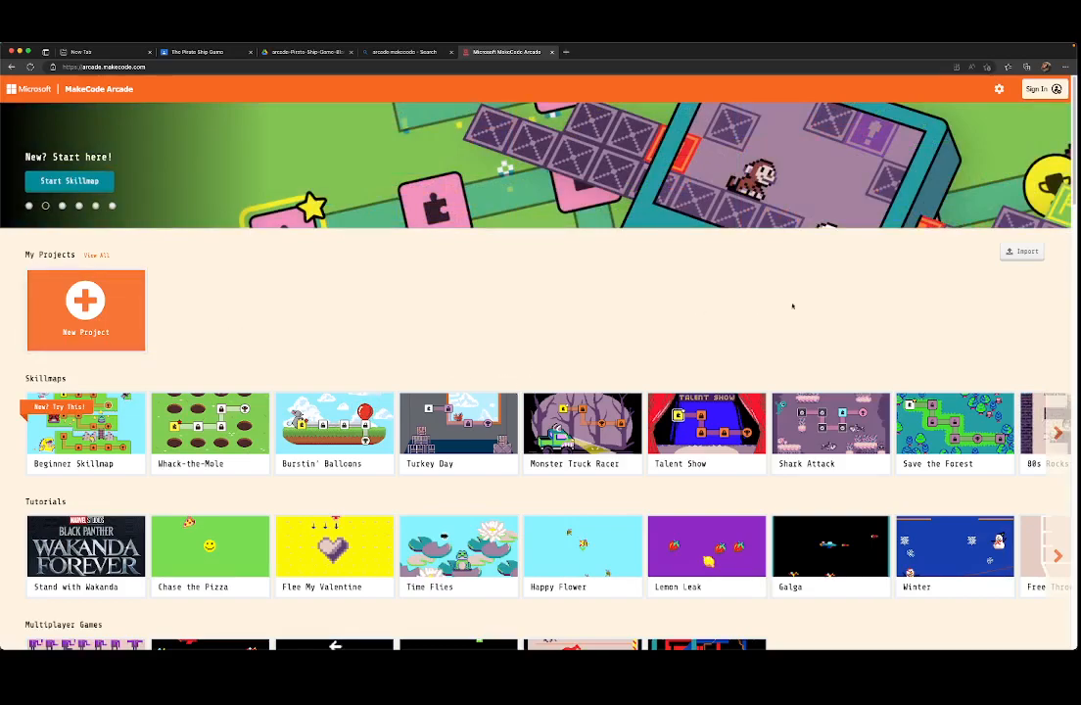
{"action": "mouse_move", "coordinate": [1048, 264]}
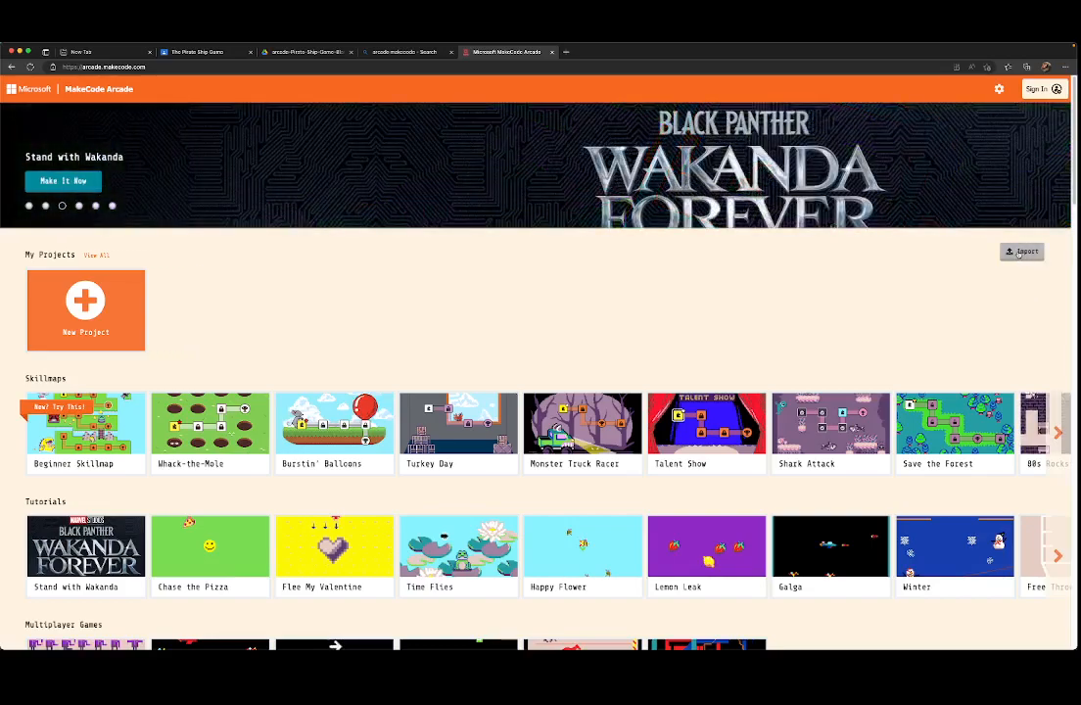
Start importing a saved project from the MakeCode Arcade home page
{"action": "left_click", "coordinate": [1022, 251]}
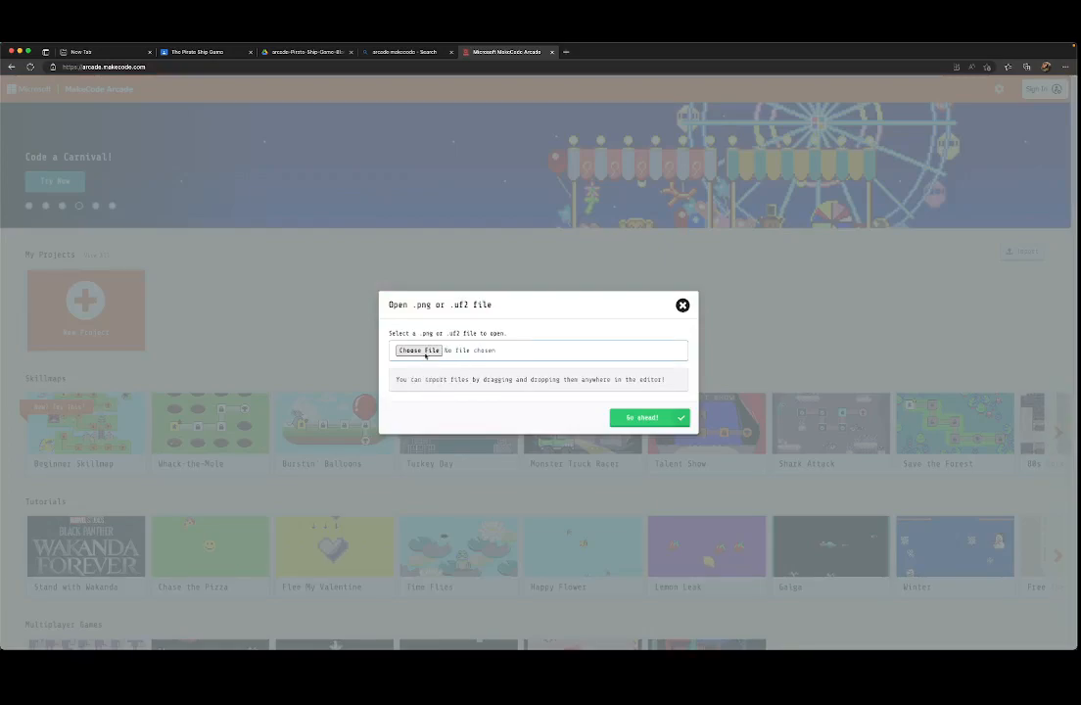
{"action": "mouse_move", "coordinate": [419, 349]}
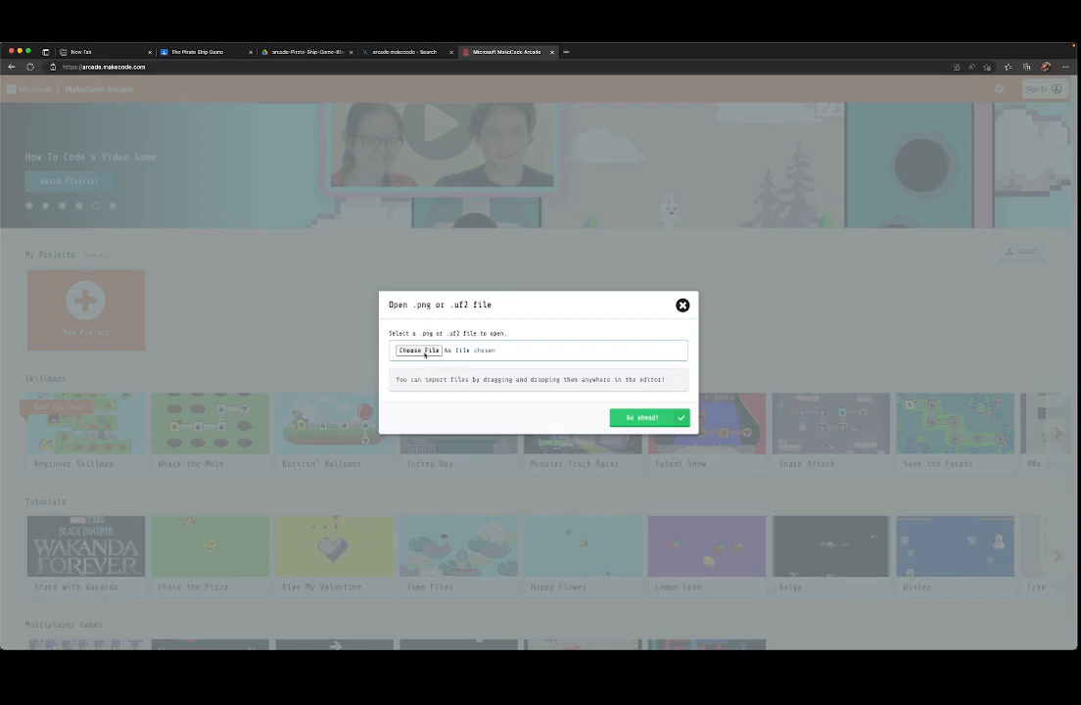
Import arcade-Pirate-Ship-Game-Blank (1).uf2 from the Downloads folder into the editor
{"action": "left_click", "coordinate": [419, 350]}
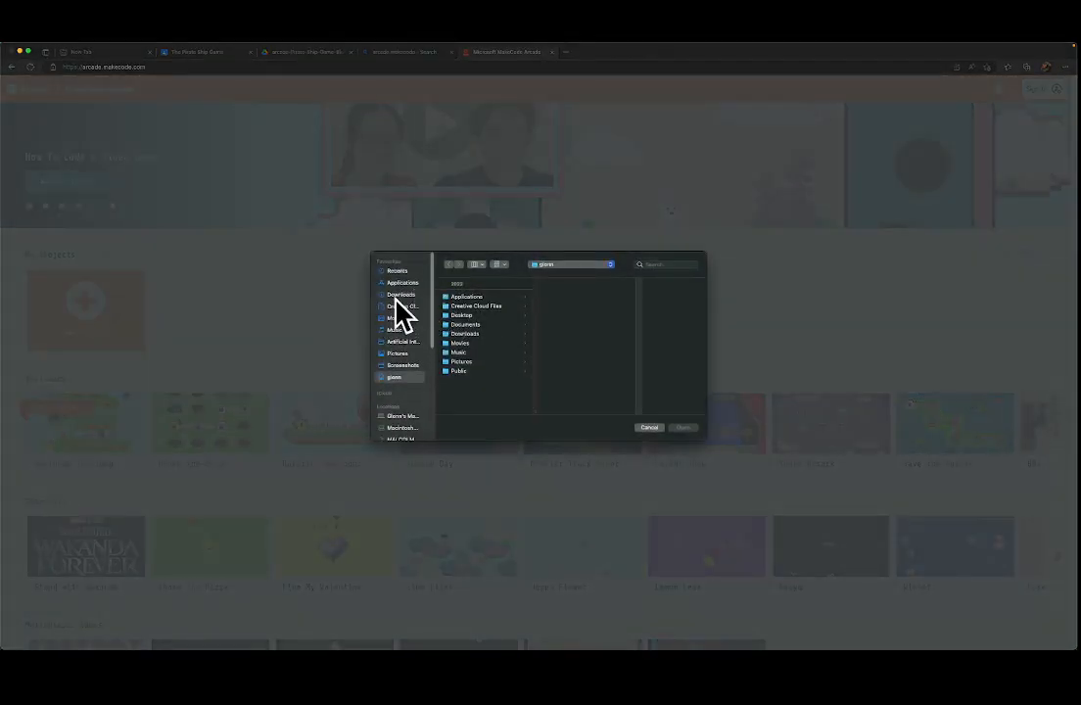
{"action": "left_click", "coordinate": [399, 293]}
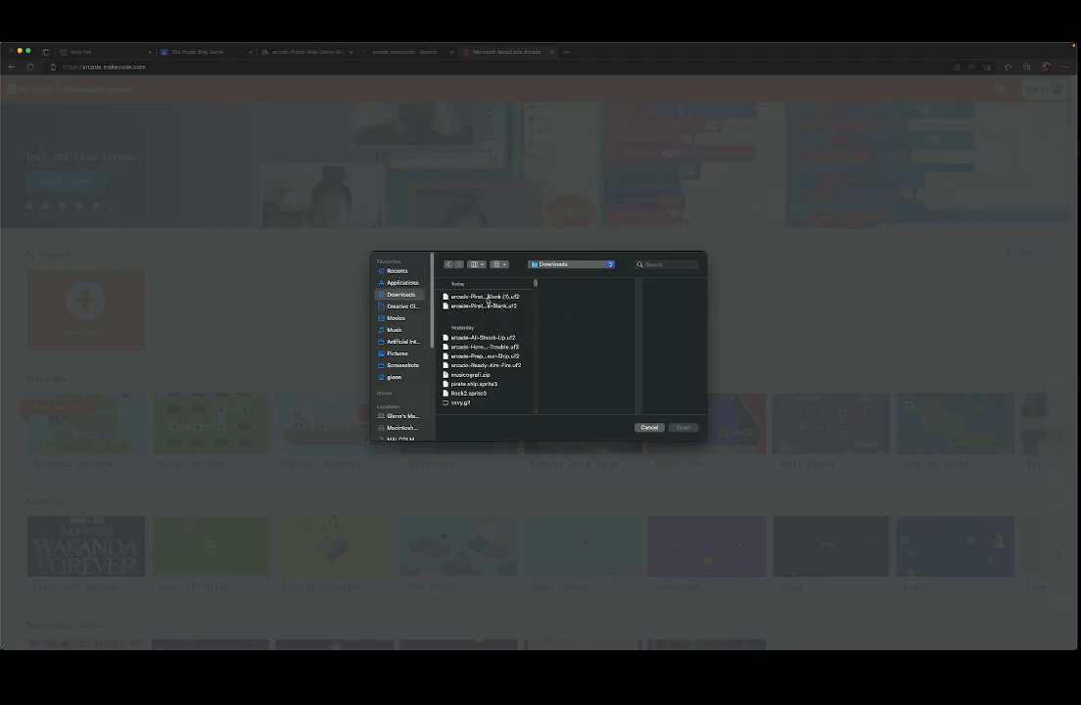
{"action": "left_click", "coordinate": [485, 297]}
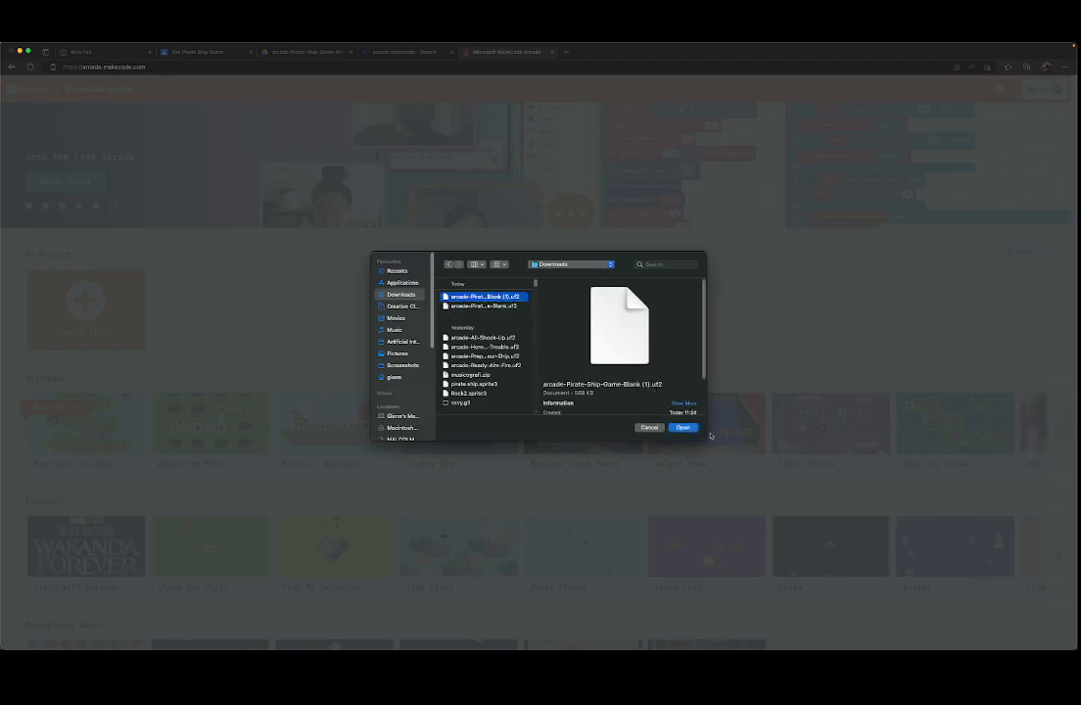
{"action": "left_click", "coordinate": [681, 427]}
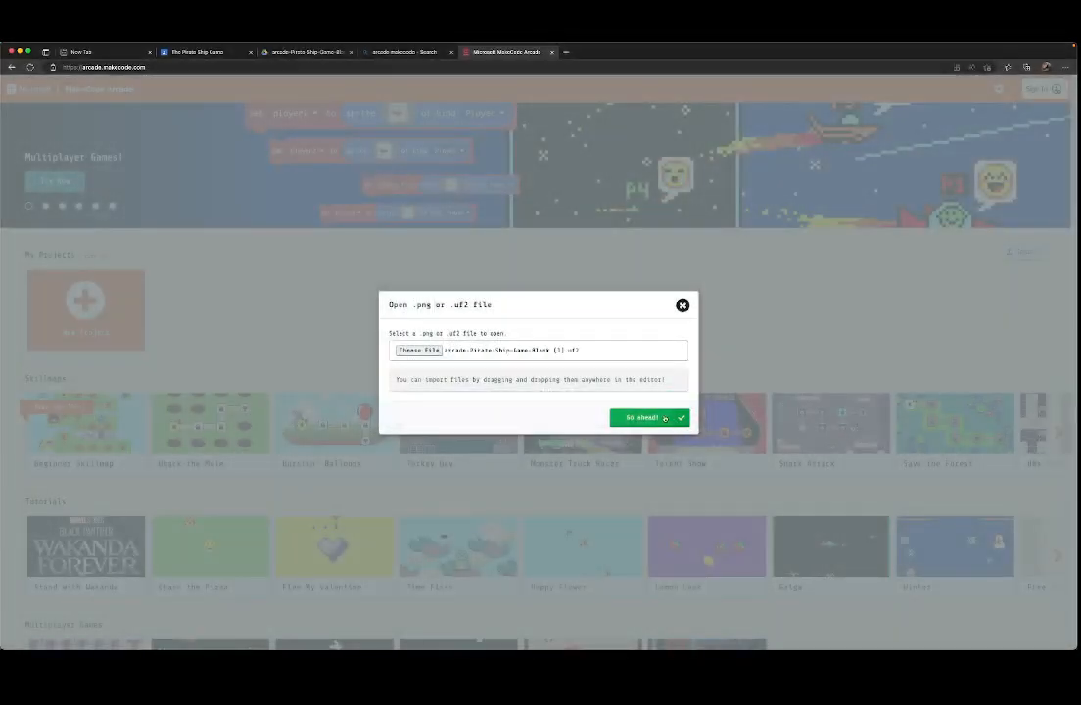
{"action": "left_click", "coordinate": [643, 419]}
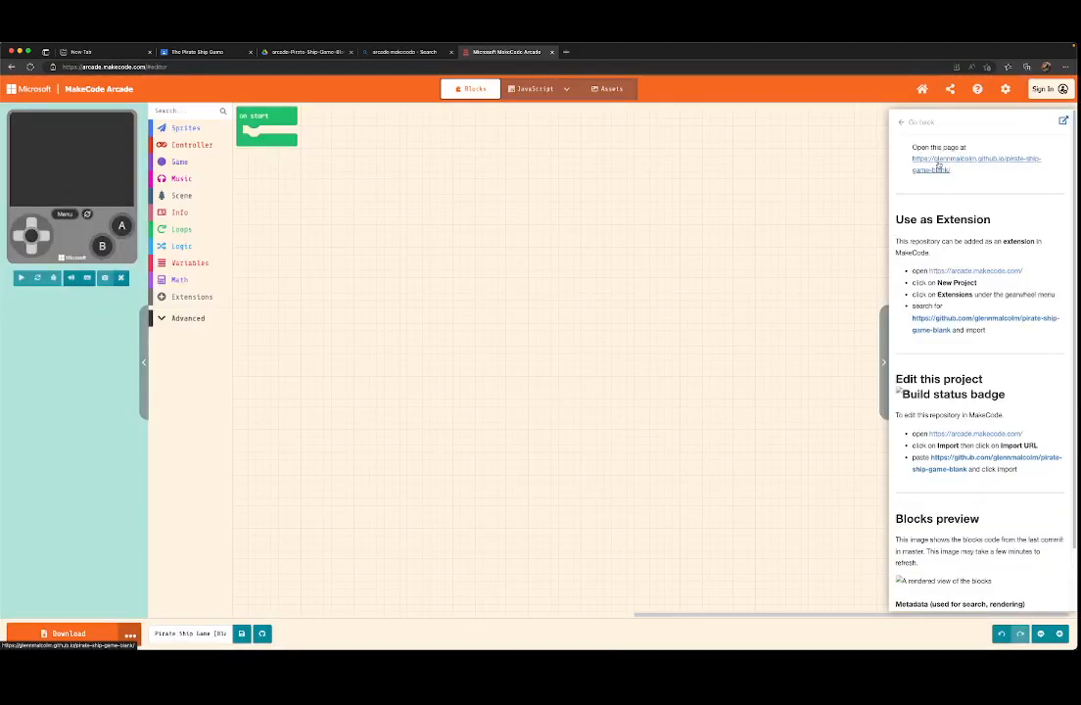
Show the imported project's image assets in the Assets gallery
{"action": "left_click", "coordinate": [20, 278]}
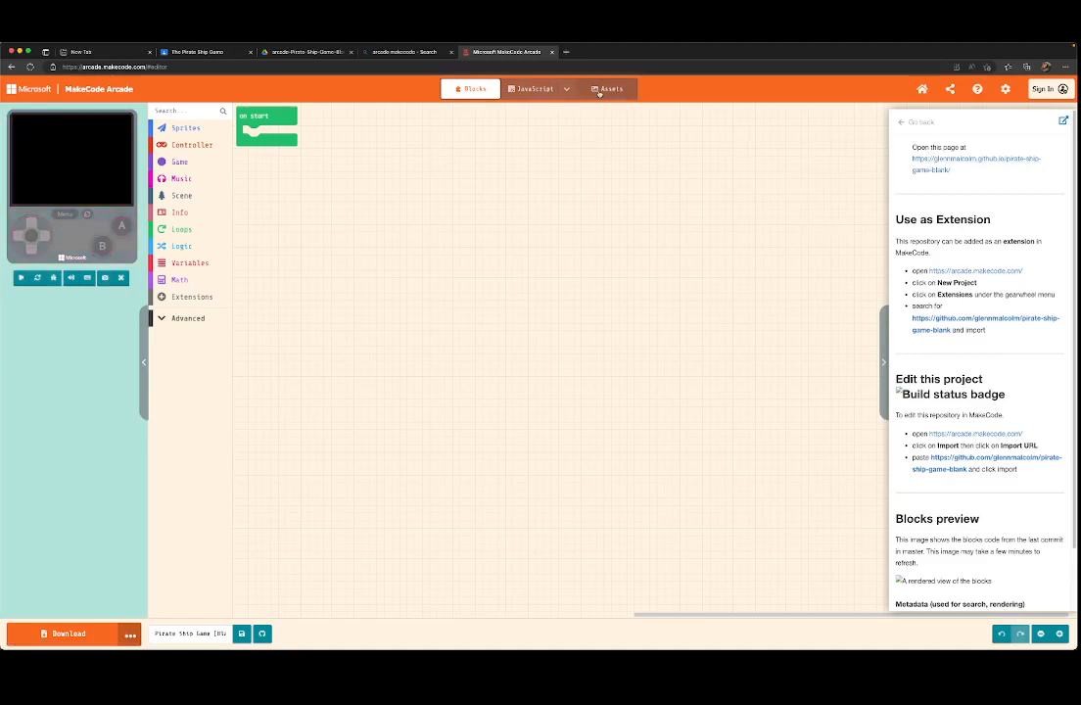
{"action": "left_click", "coordinate": [607, 90]}
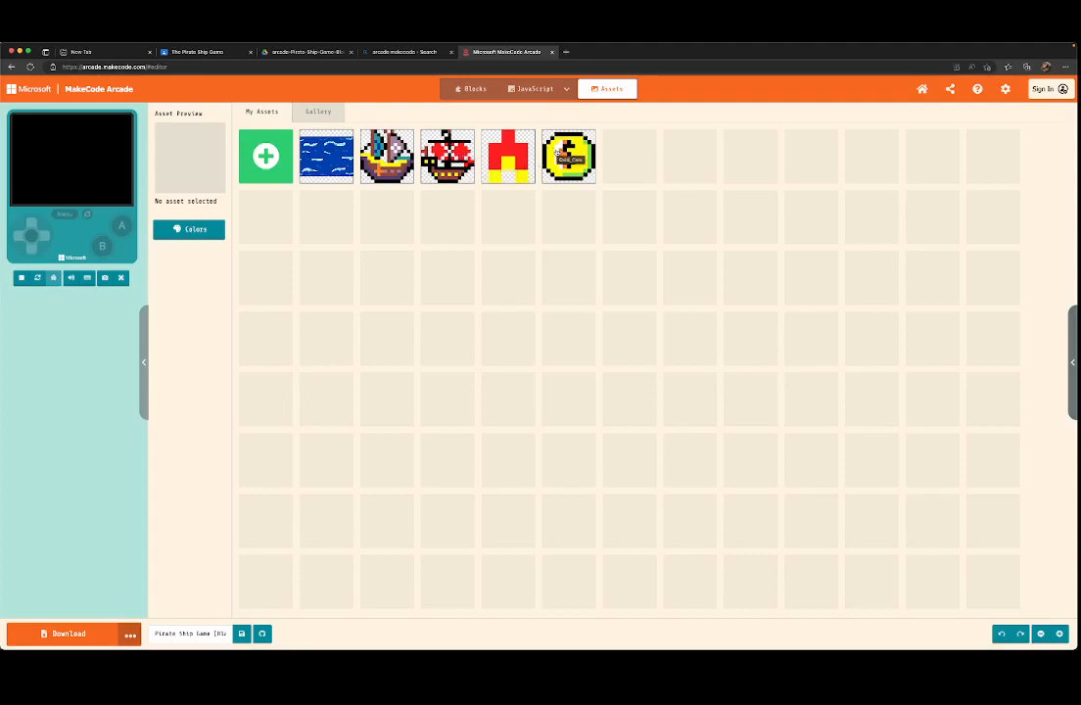
Switch between Assets and Blocks, ending on the project's blocks workspace
{"action": "left_click", "coordinate": [470, 89]}
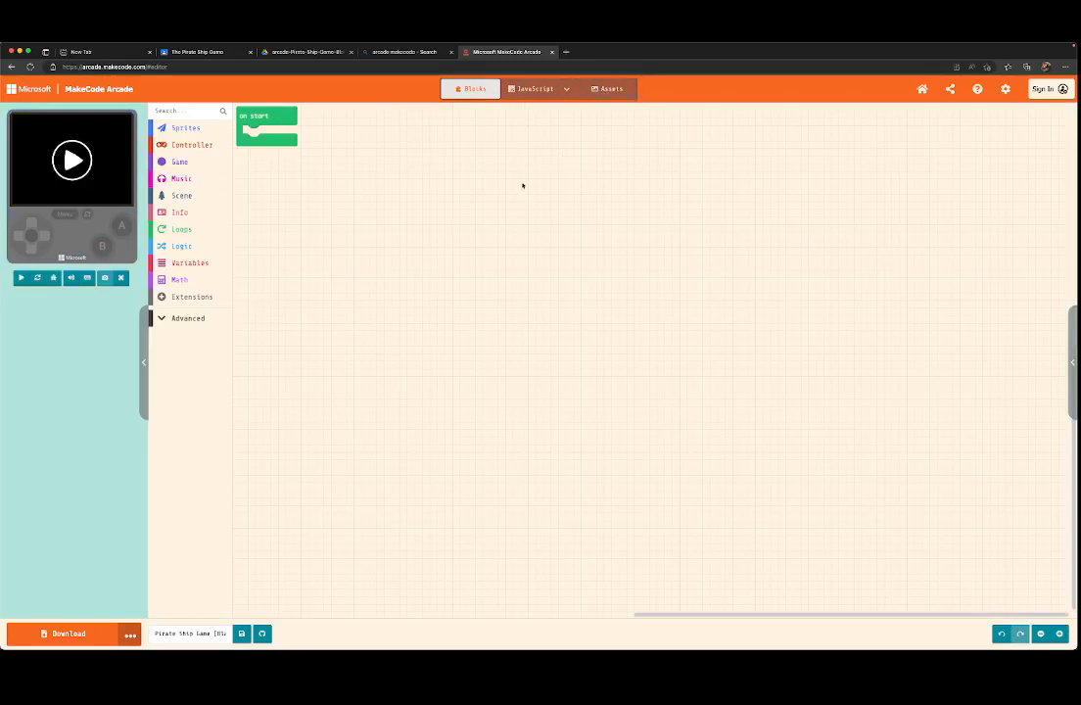
{"action": "left_click", "coordinate": [608, 88]}
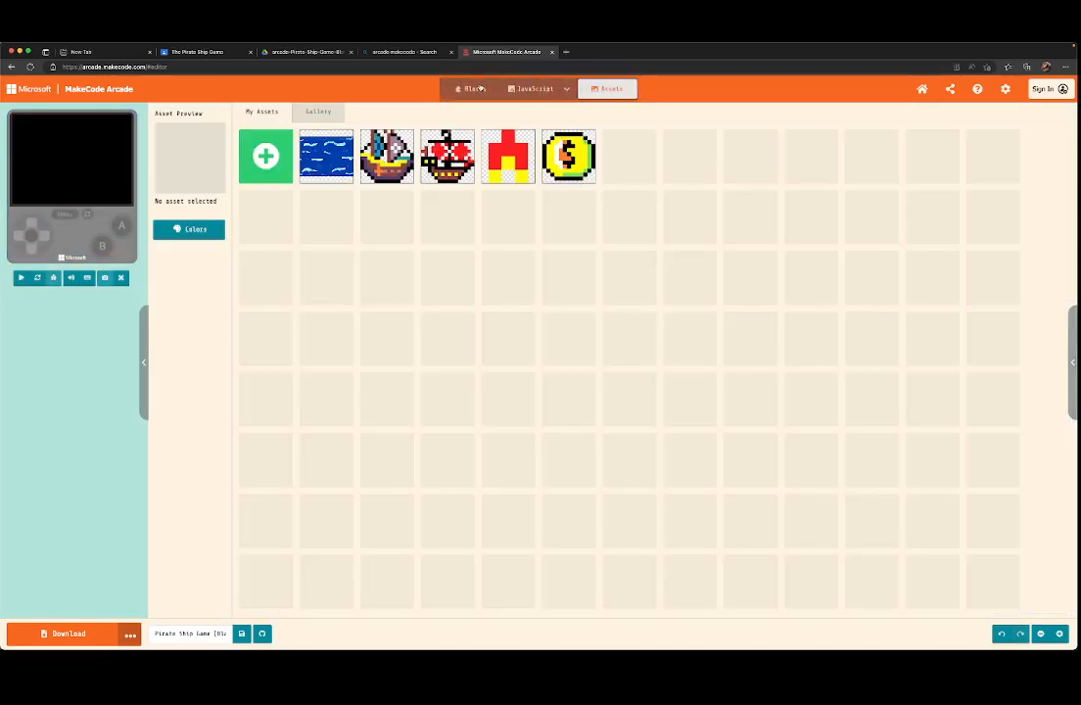
{"action": "left_click", "coordinate": [470, 88]}
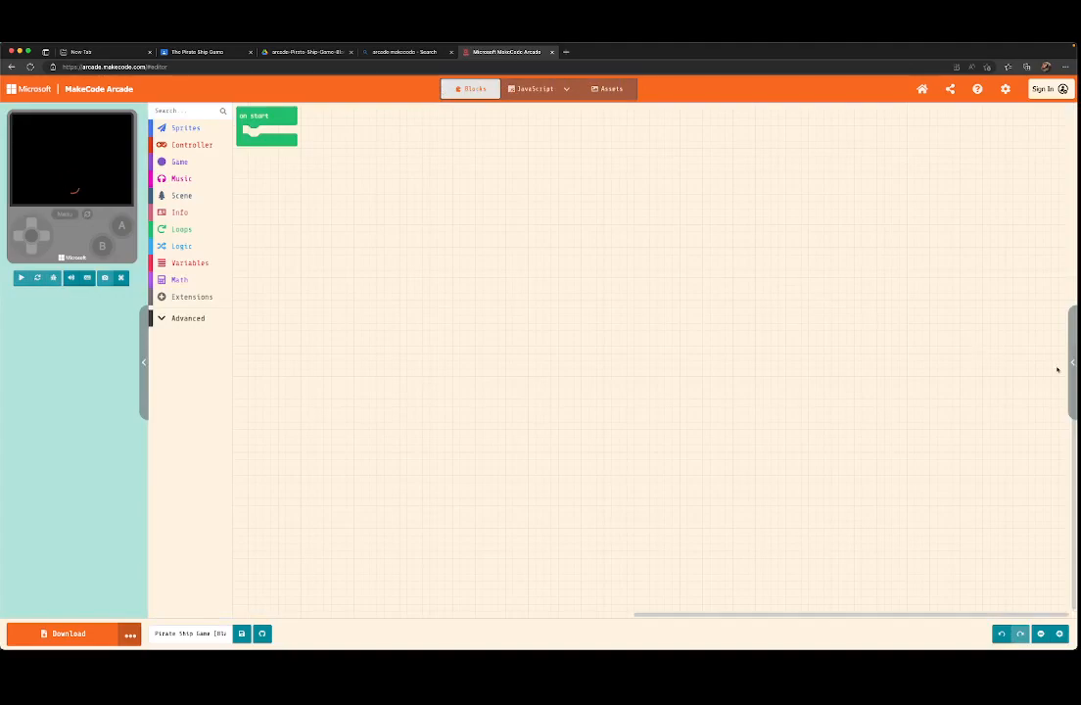